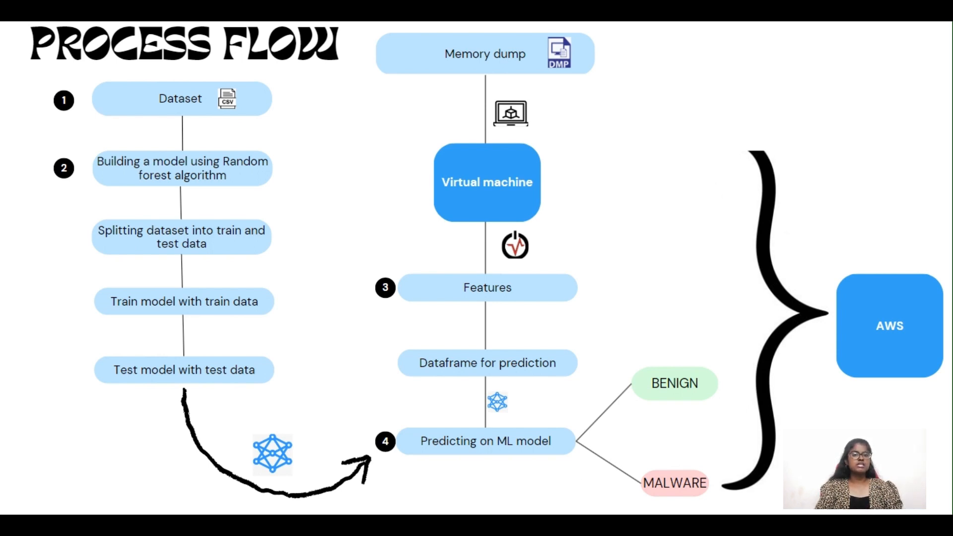
pyautogui.moveTo(587, 209)
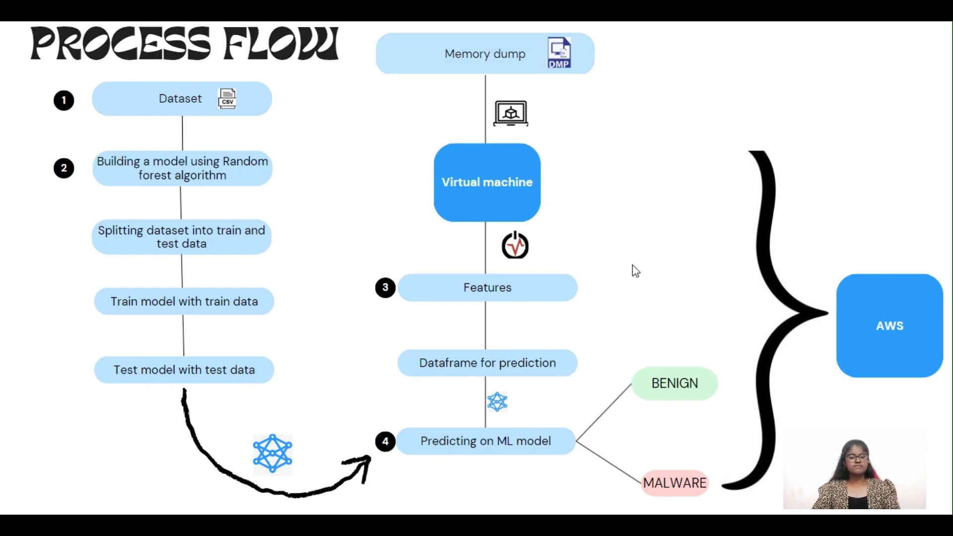
# Scroll through pyqt.py and launch it with Run Code to open the Malware Detection window
pyautogui.press('Right')
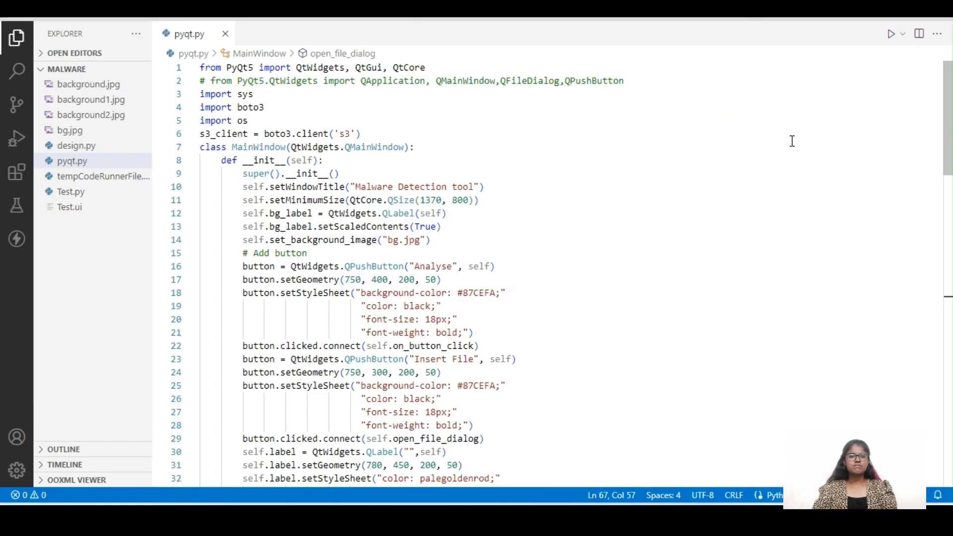
pyautogui.scroll(-3)
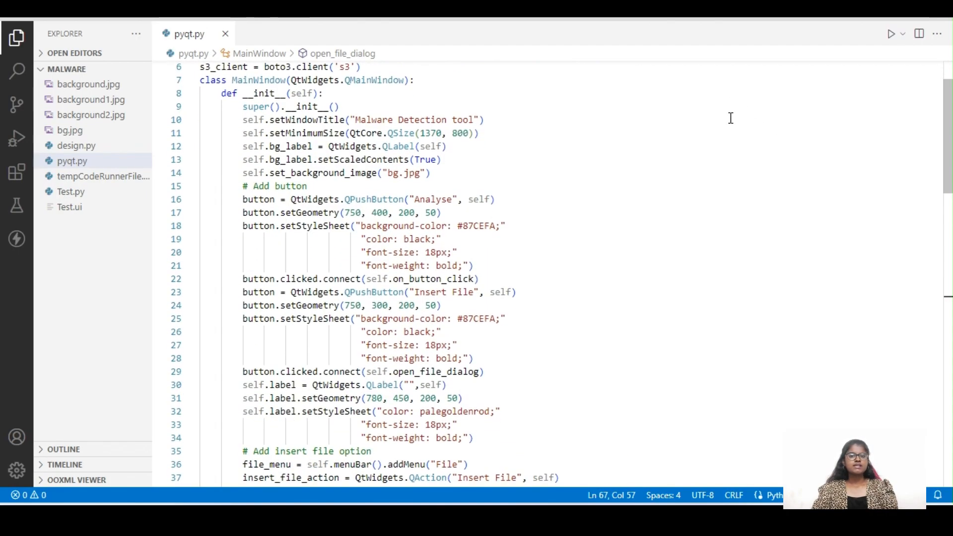
pyautogui.scroll(-3)
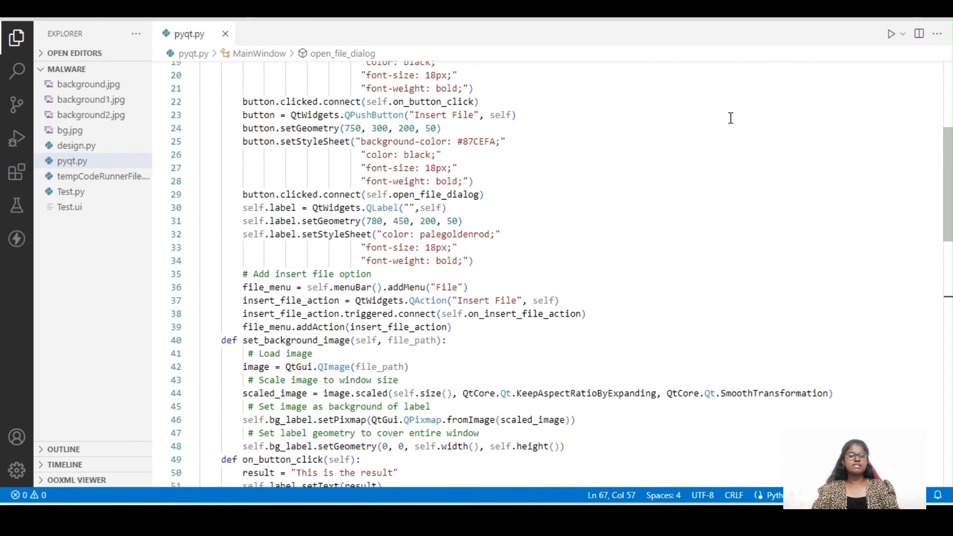
pyautogui.scroll(-3)
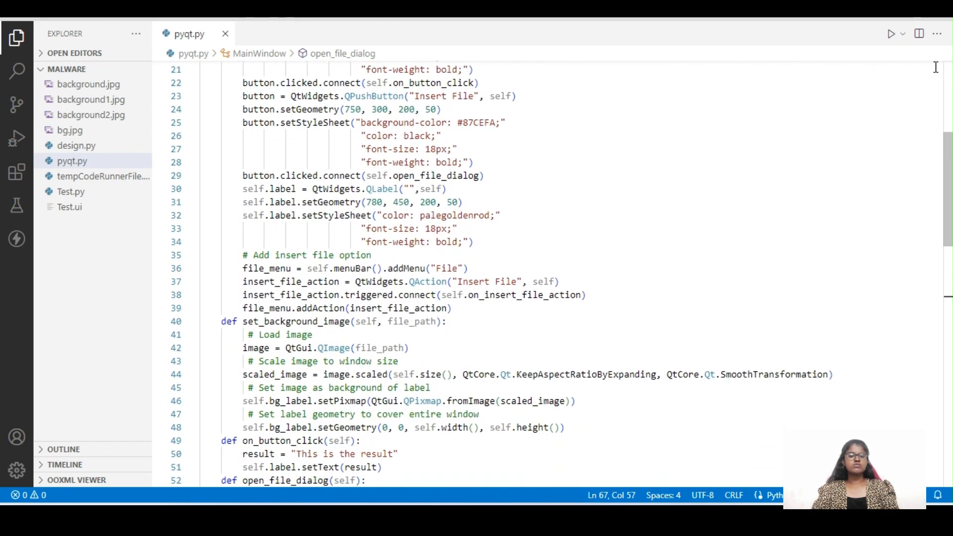
pyautogui.moveTo(891, 34)
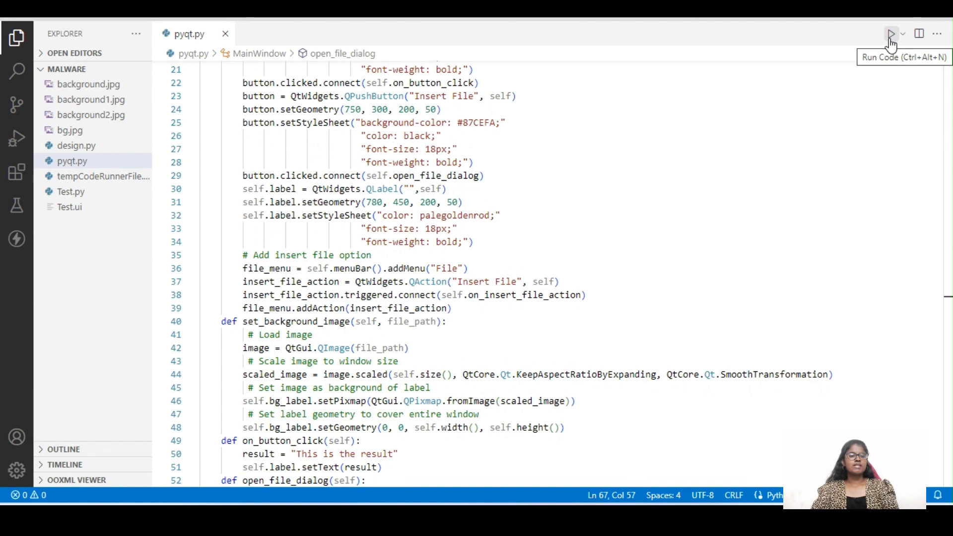
pyautogui.click(892, 34)
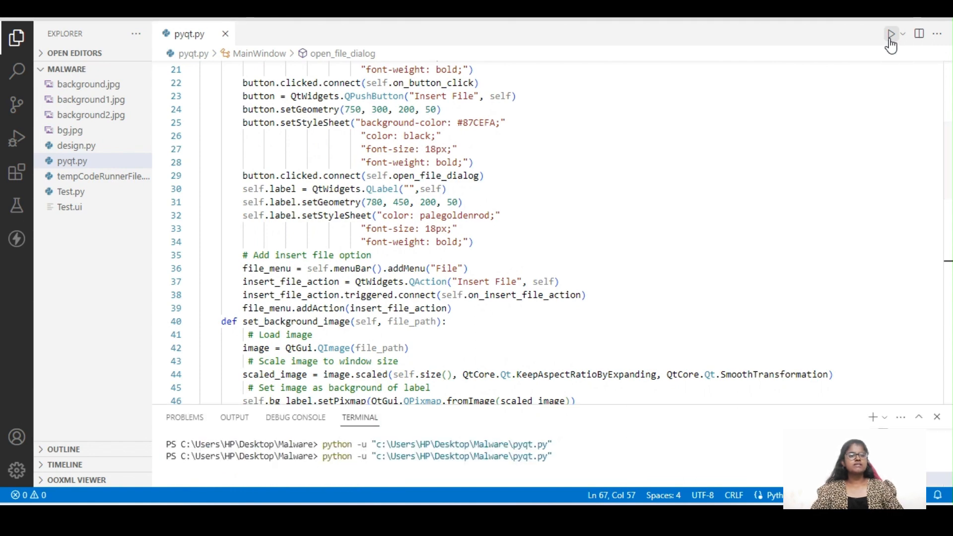
pyautogui.click(892, 34)
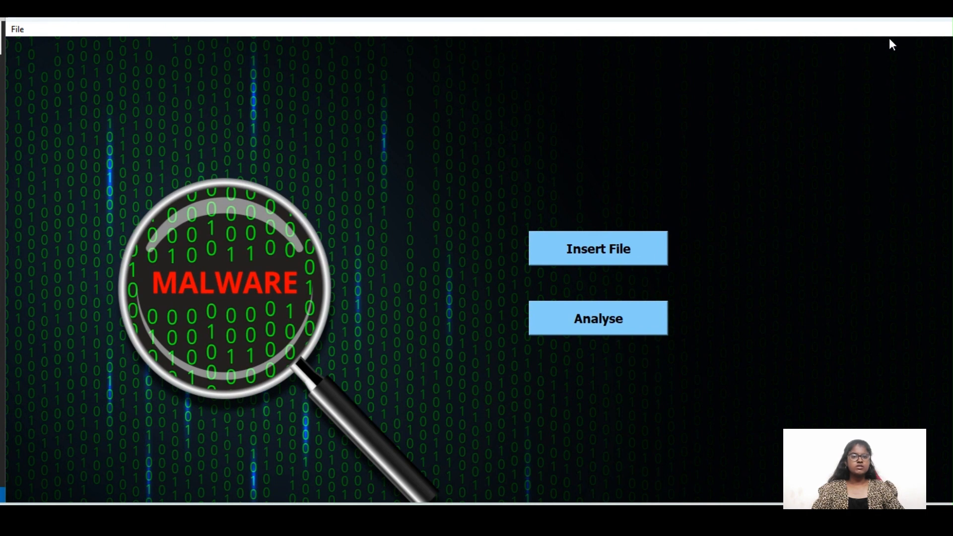
pyautogui.moveTo(821, 63)
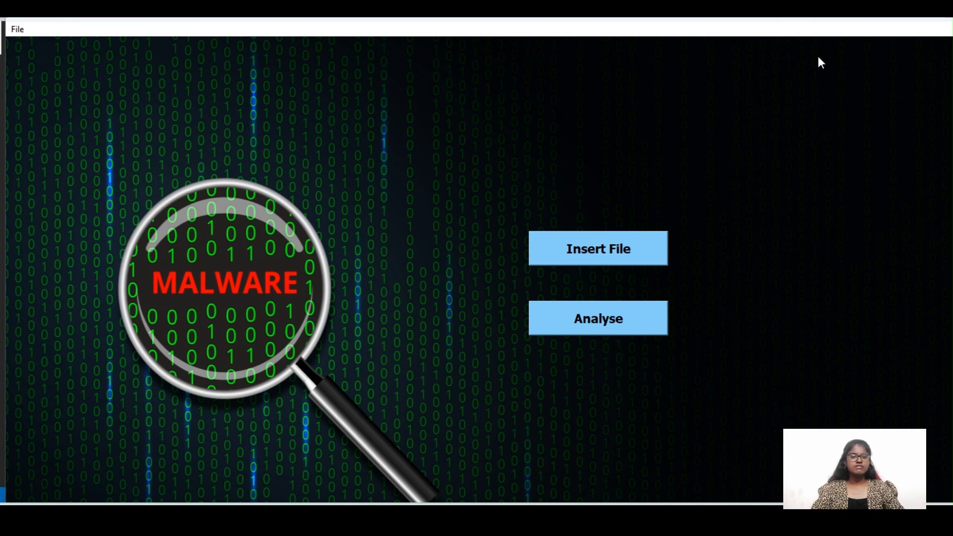
pyautogui.moveTo(589, 261)
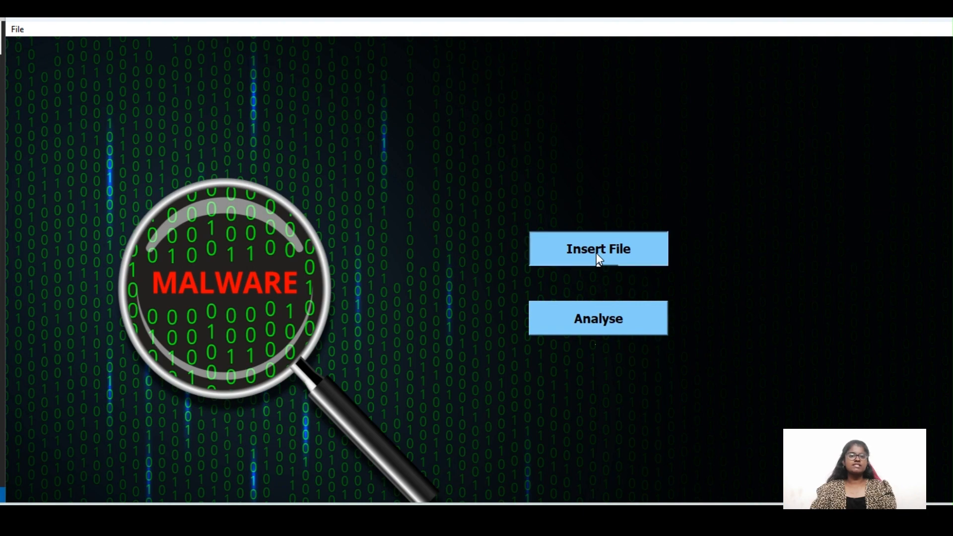
# Upload the 'key' file from Desktop > shared via Insert File
pyautogui.click(598, 248)
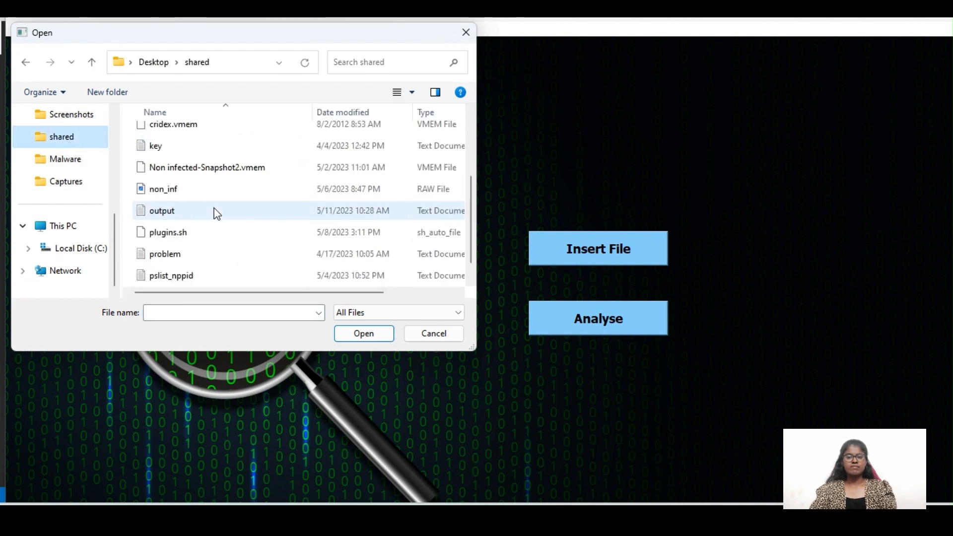
pyautogui.click(155, 146)
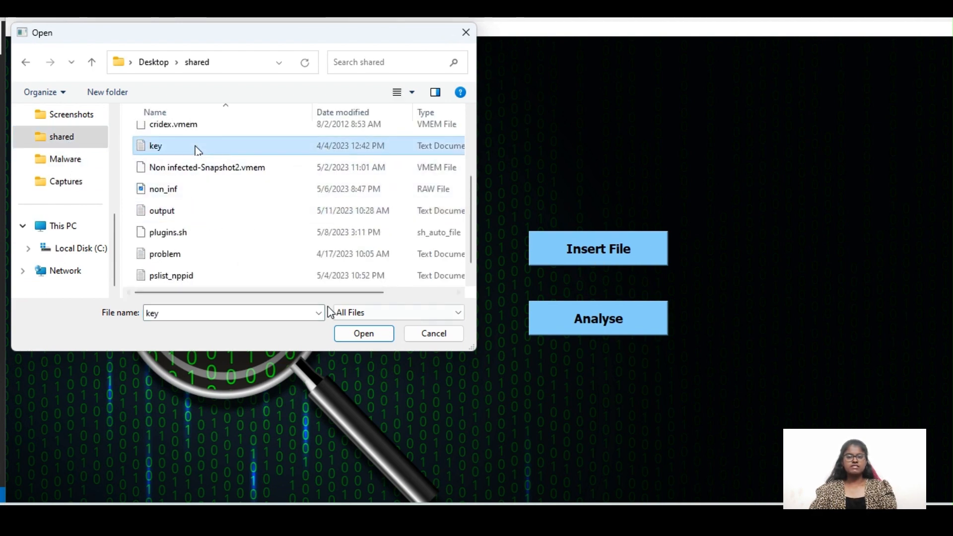
pyautogui.click(363, 333)
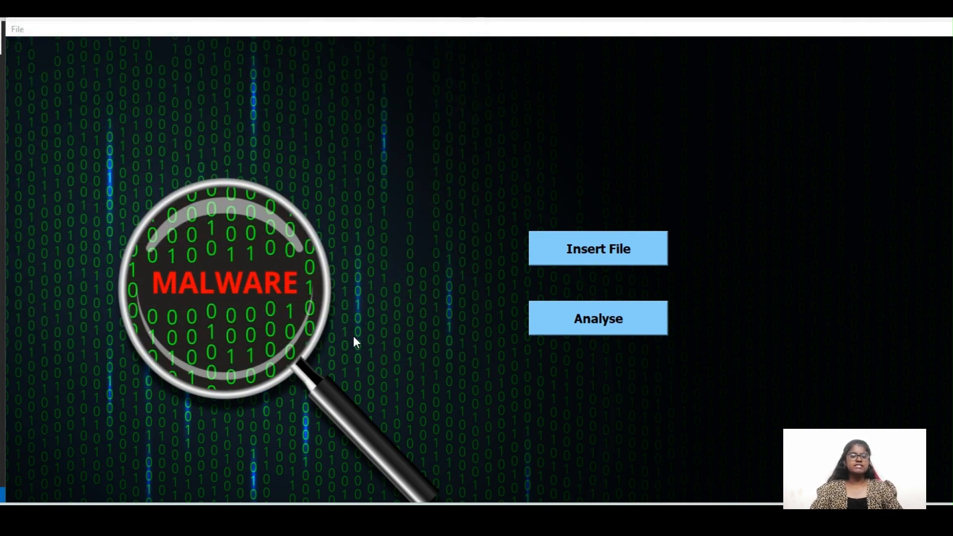
pyautogui.click(598, 248)
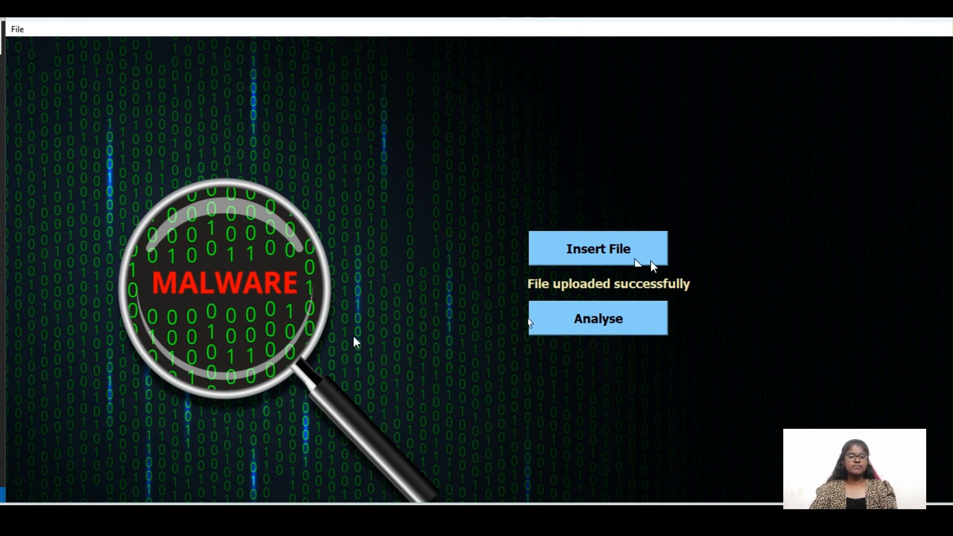
pyautogui.moveTo(630, 459)
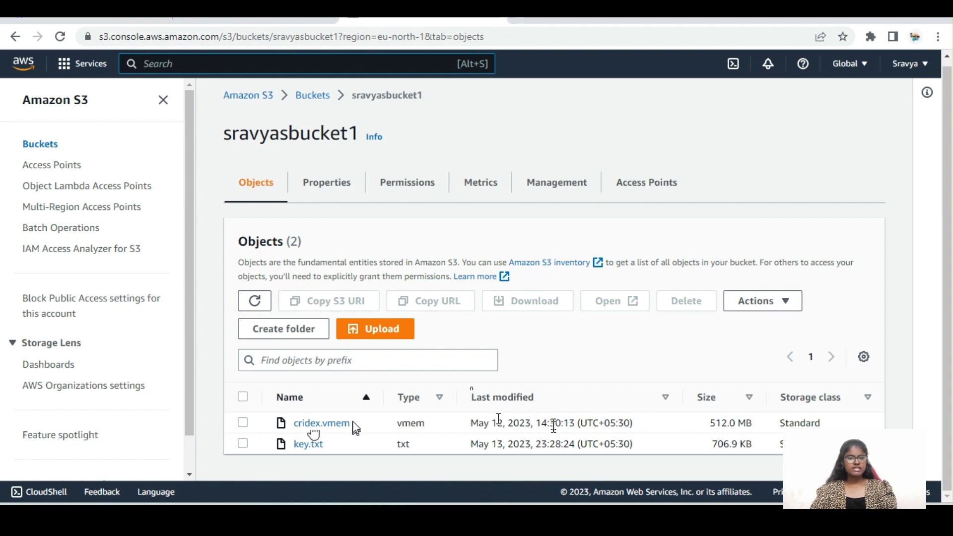
pyautogui.moveTo(226, 445)
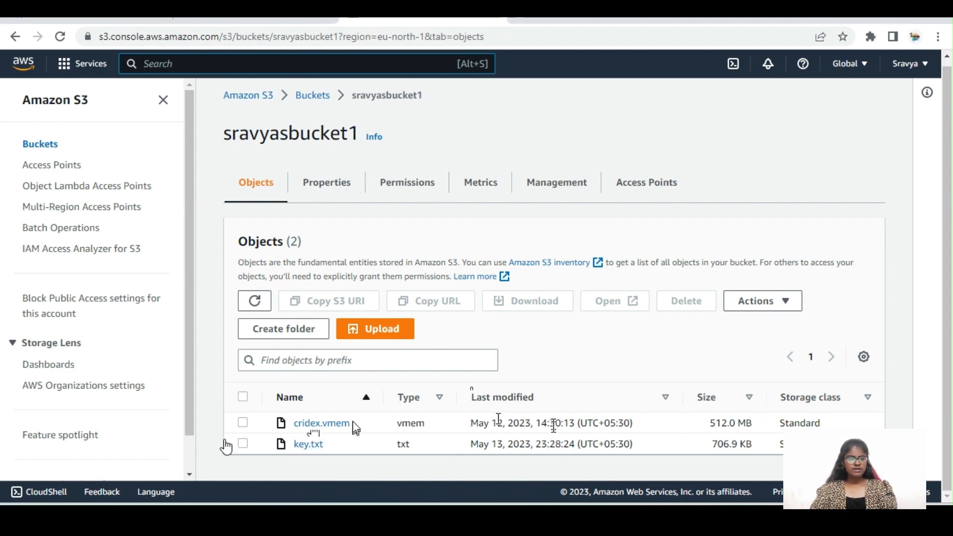
pyautogui.moveTo(350, 454)
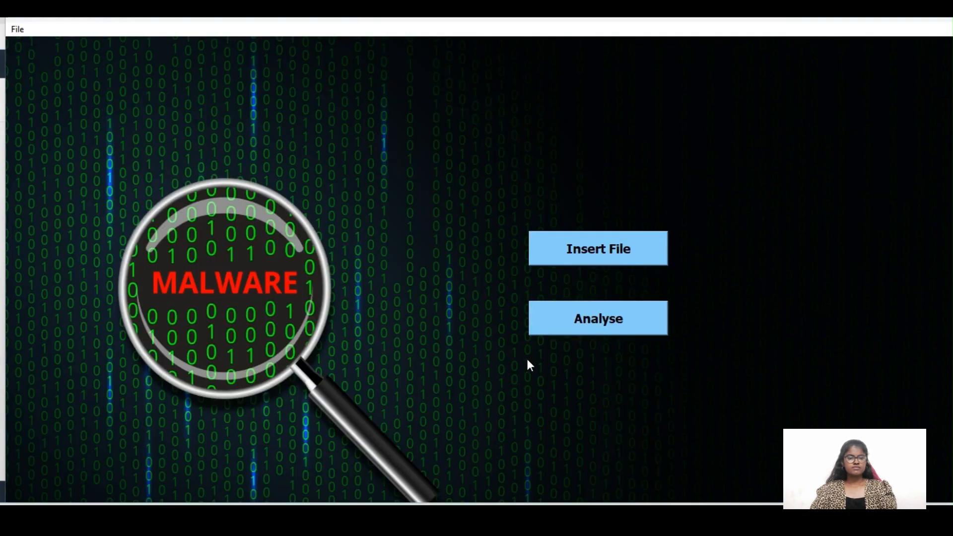
pyautogui.moveTo(610, 323)
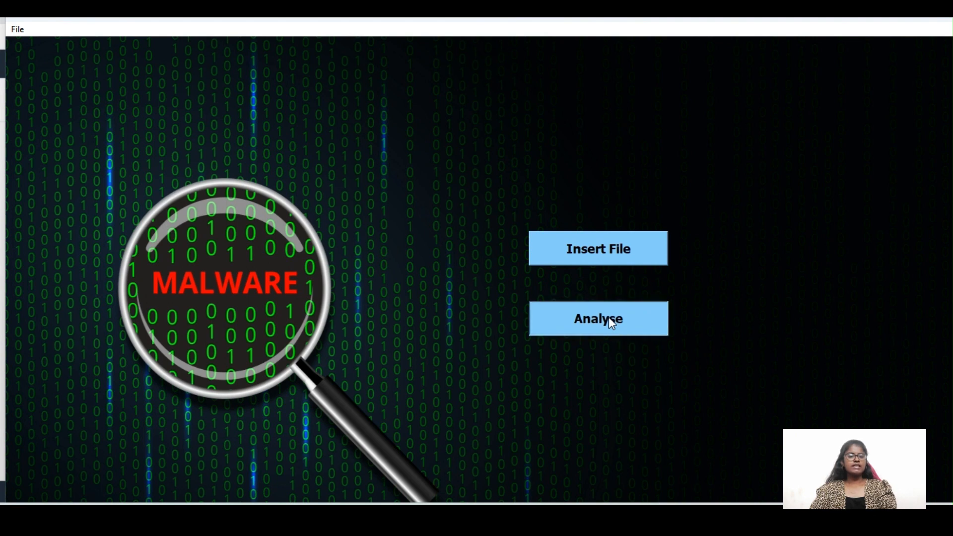
# Run Analyse to show 'This is the result', then close the detection tool
pyautogui.click(598, 318)
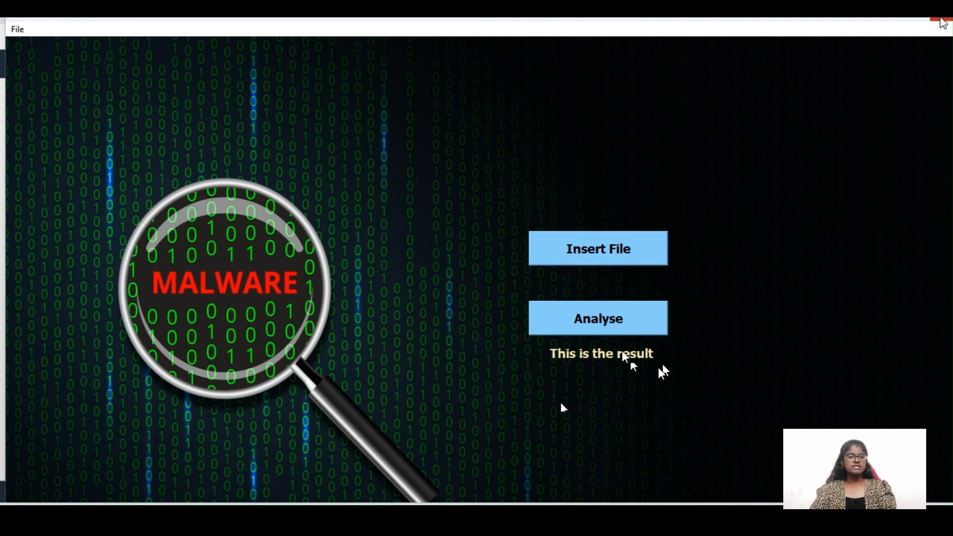
pyautogui.click(942, 6)
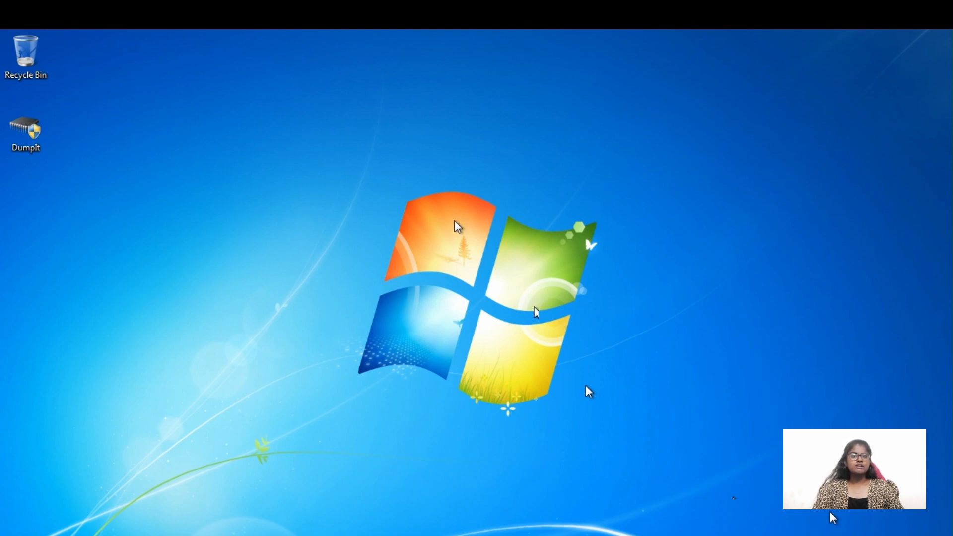
pyautogui.moveTo(218, 250)
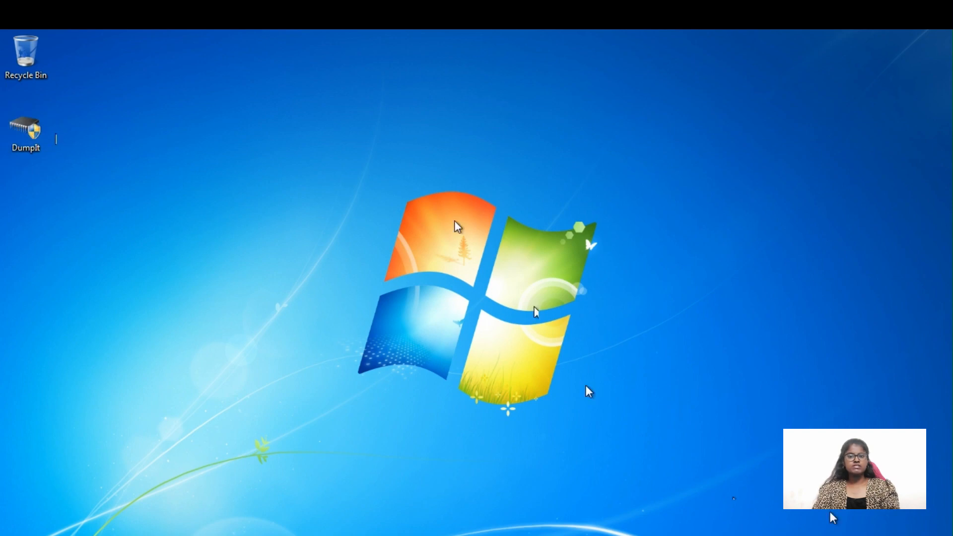
pyautogui.moveTo(112, 131)
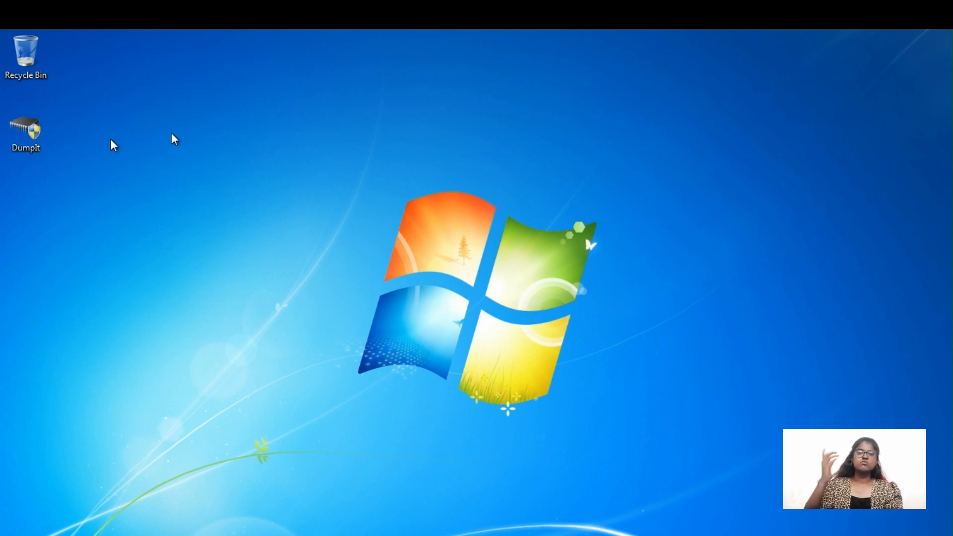
pyautogui.moveTo(125, 191)
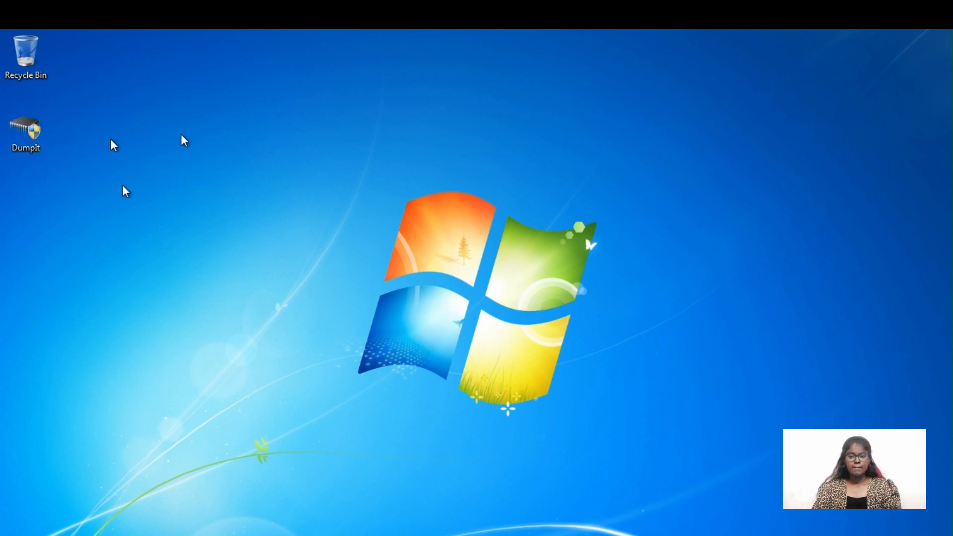
# In Command Prompt, change into the Desktop folder
pyautogui.click(12, 527)
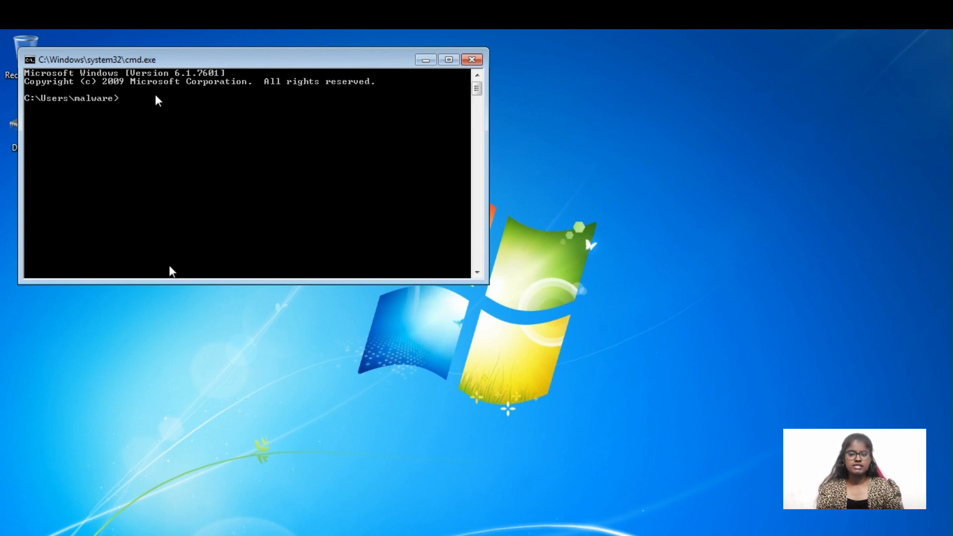
pyautogui.write('cd')
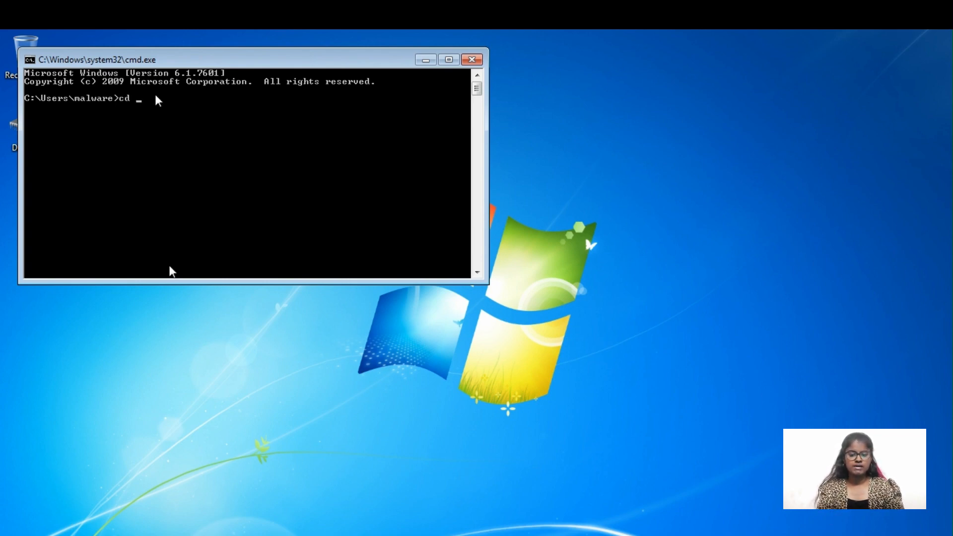
pyautogui.write('des')
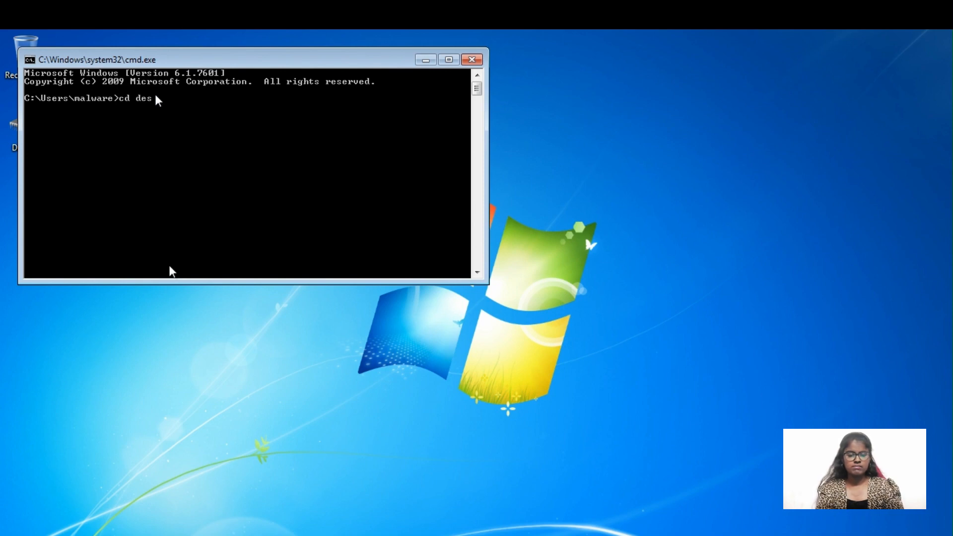
pyautogui.write('ktop')
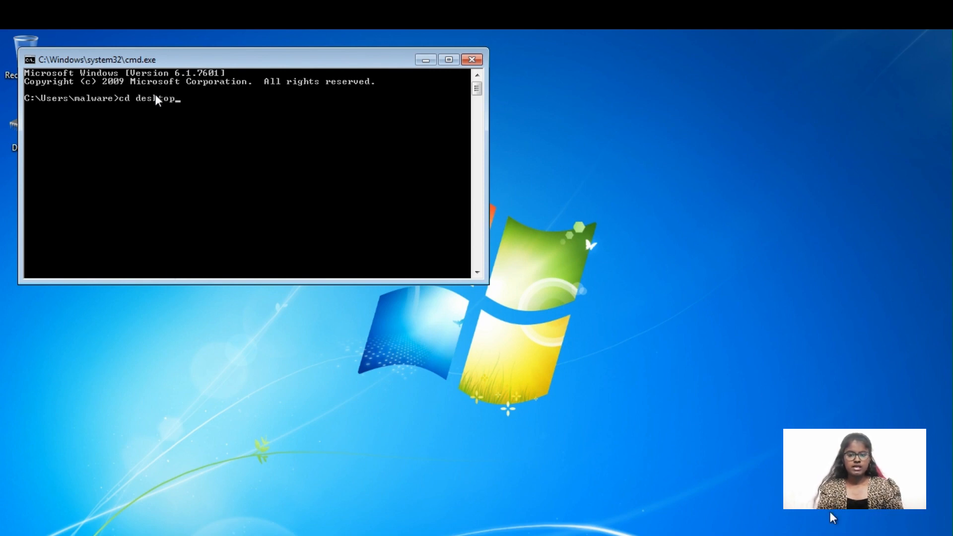
pyautogui.press('Return')
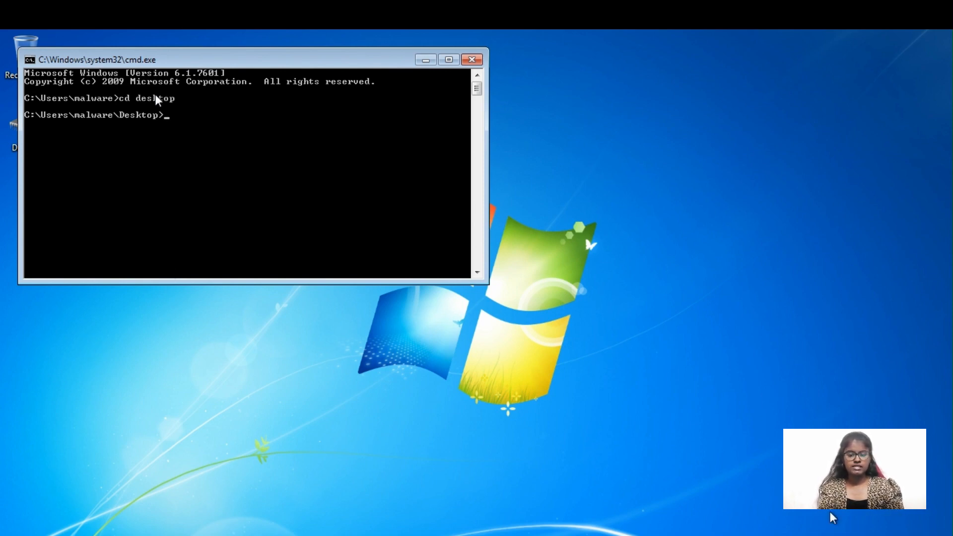
# Run DumpIt.exe, allow the UAC prompt, confirm with y and close it once the dump finishes
pyautogui.write('DumpI')
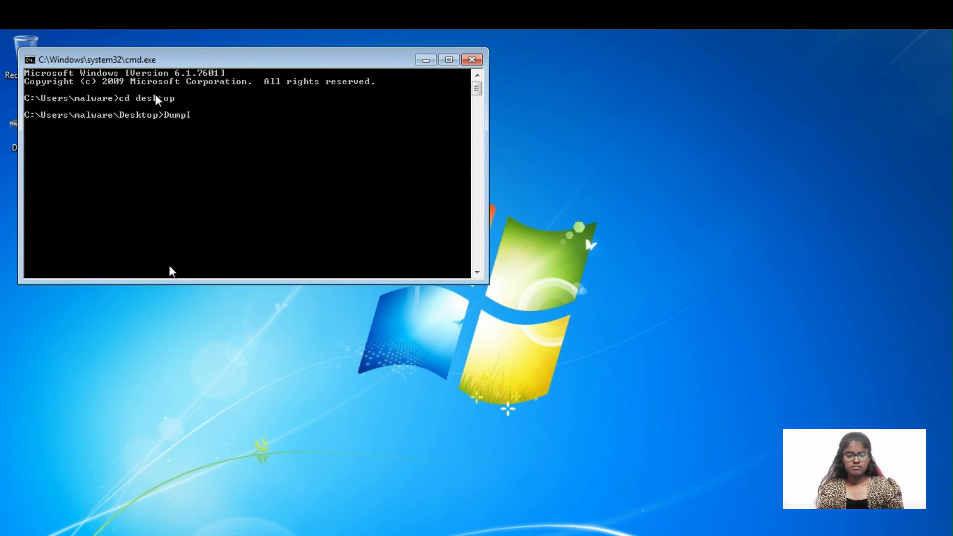
pyautogui.write('t.e')
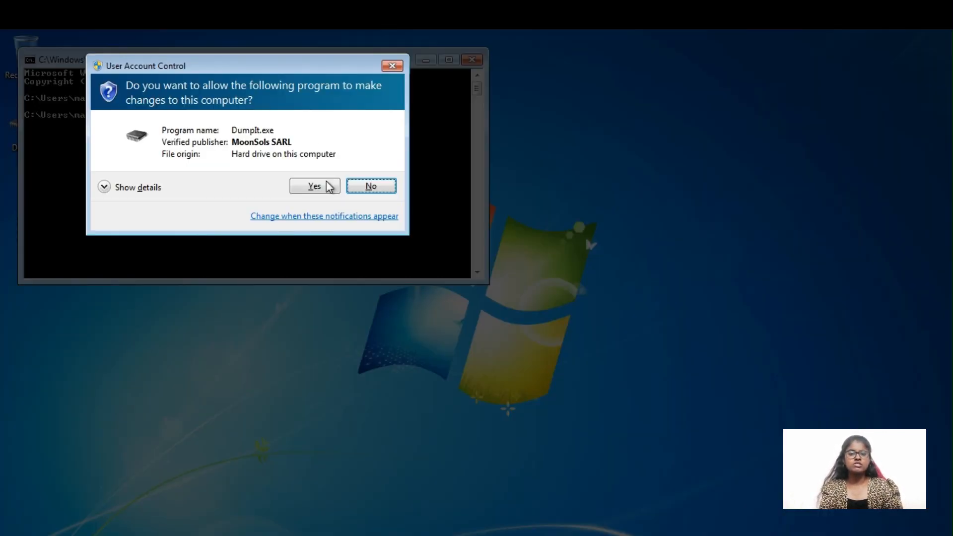
pyautogui.click(314, 185)
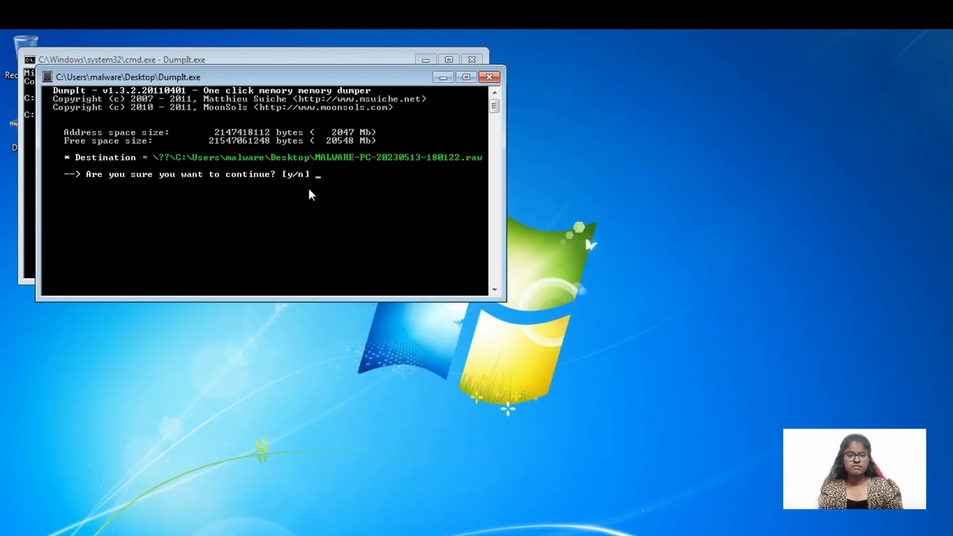
pyautogui.write('y')
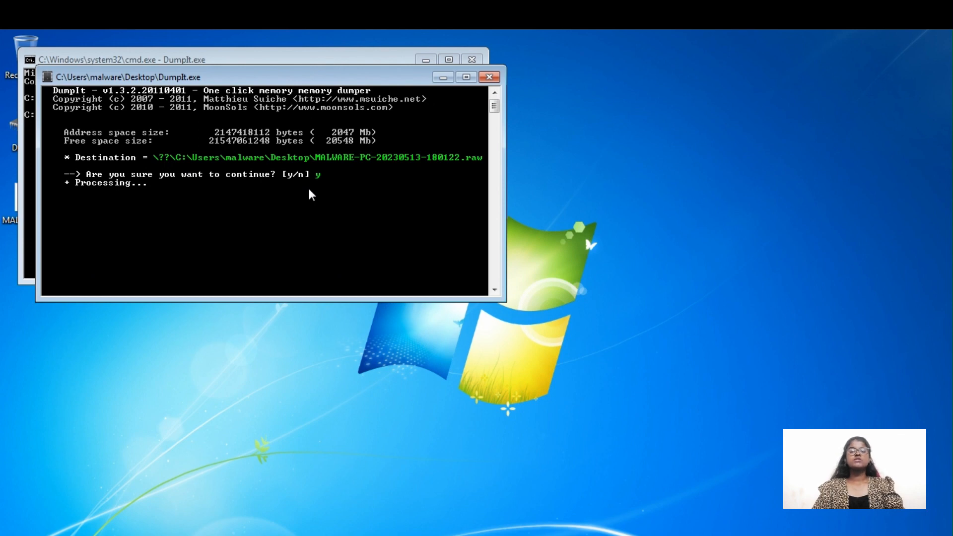
pyautogui.click(489, 76)
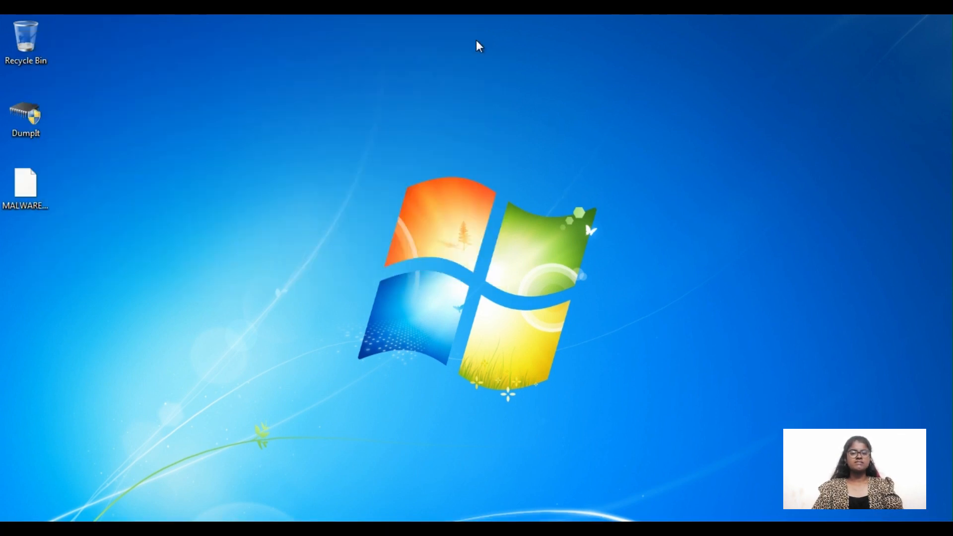
pyautogui.click(26, 116)
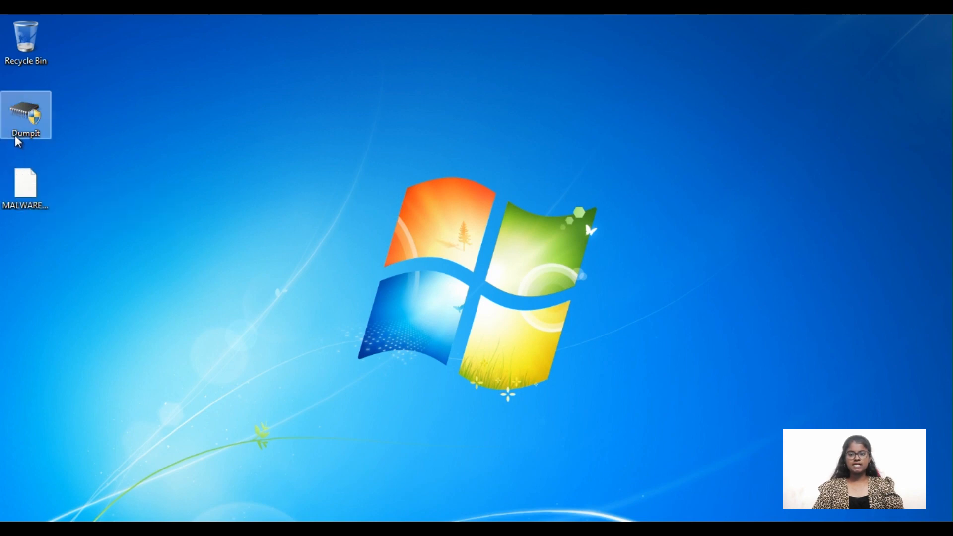
pyautogui.rightClick(26, 183)
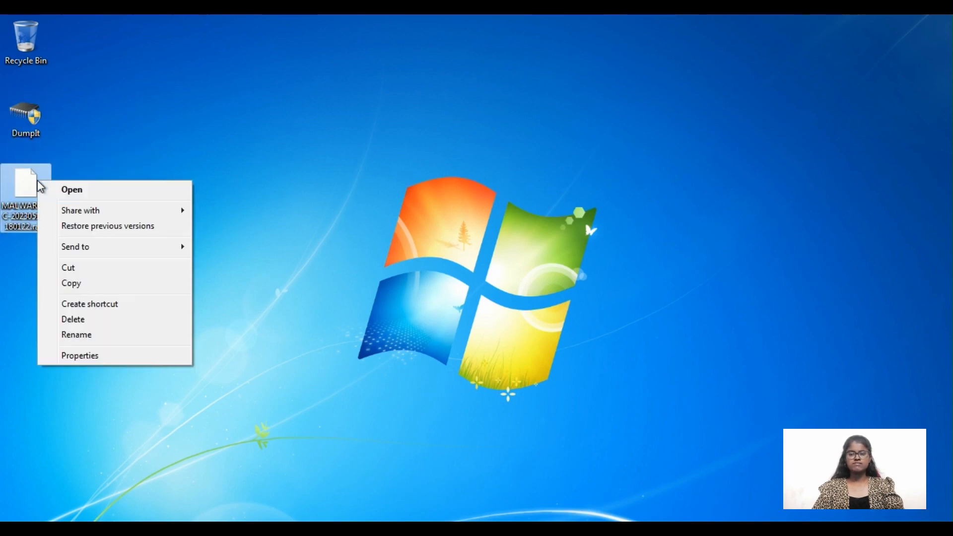
pyautogui.moveTo(107, 359)
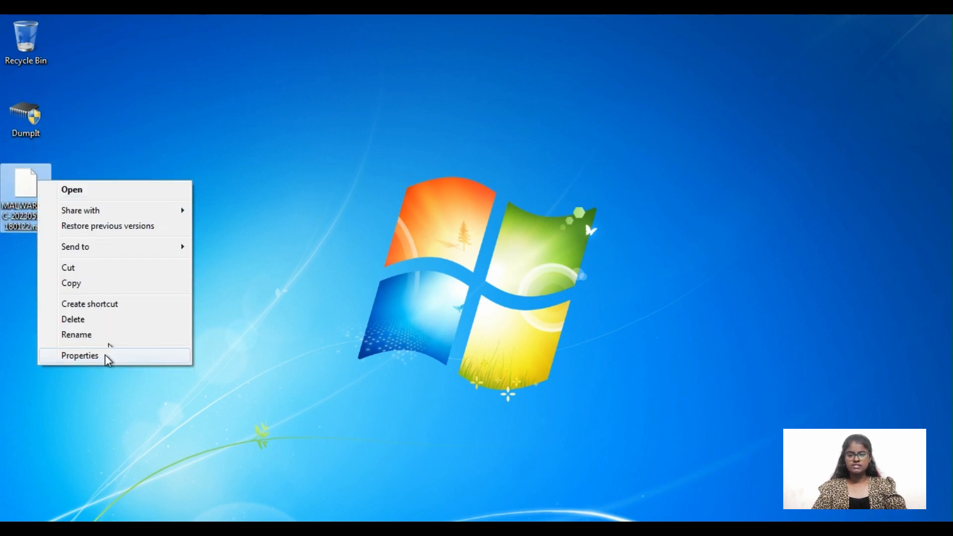
pyautogui.click(80, 356)
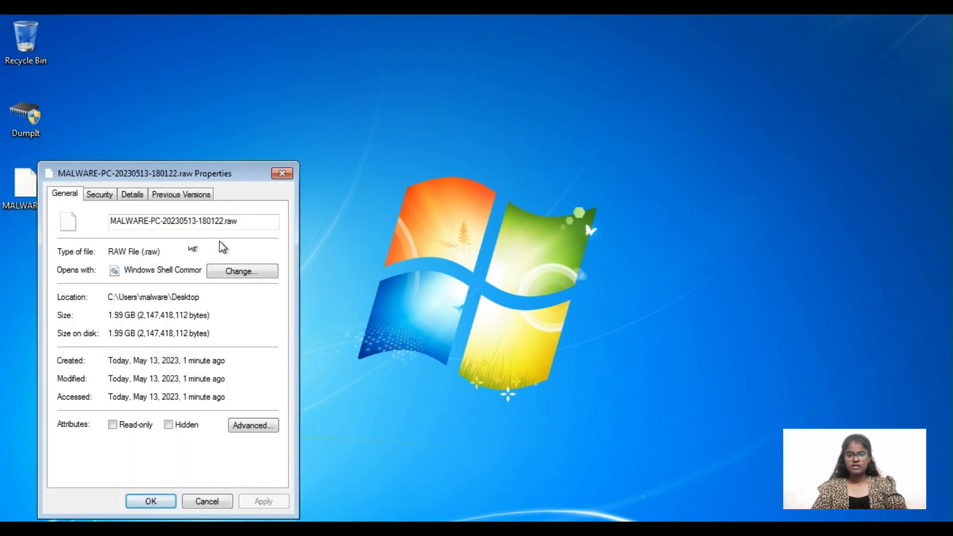
pyautogui.moveTo(270, 190)
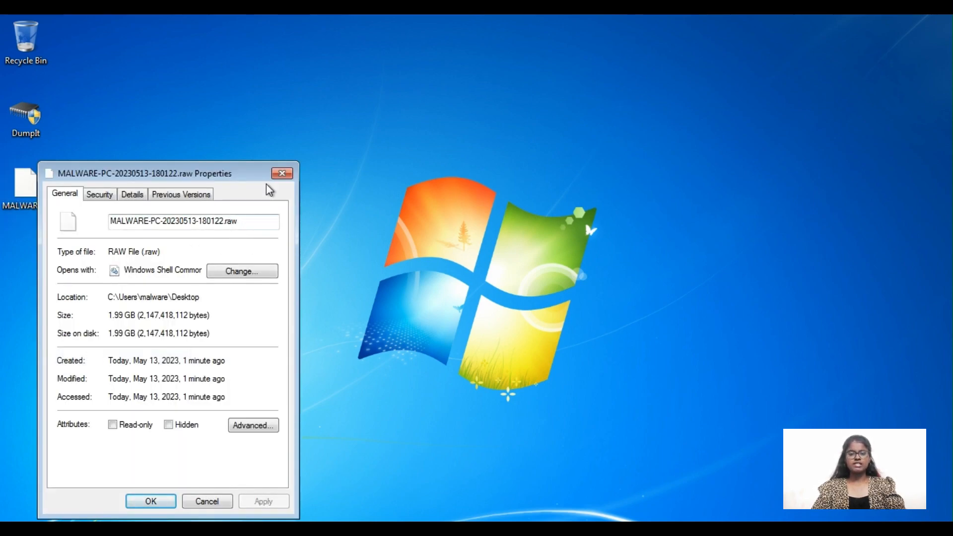
pyautogui.click(281, 172)
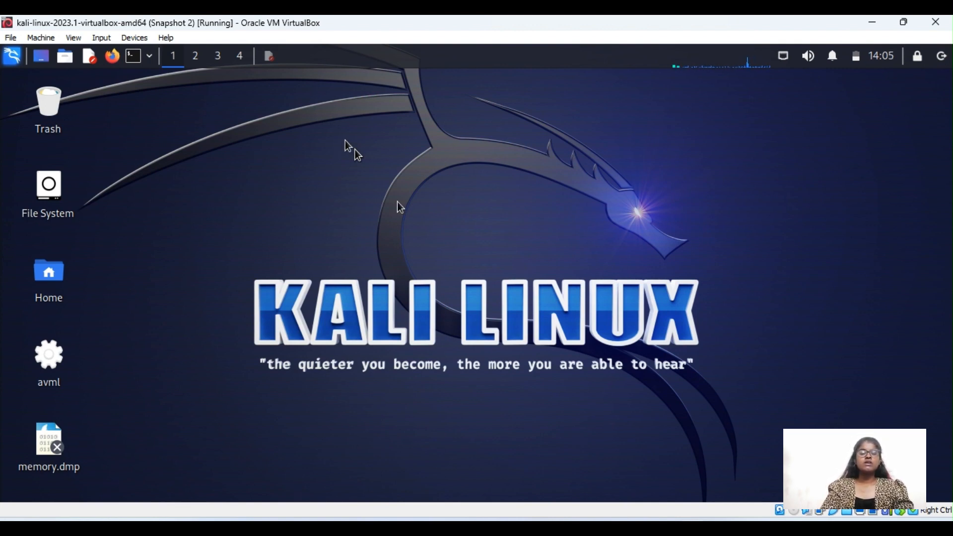
pyautogui.moveTo(387, 128)
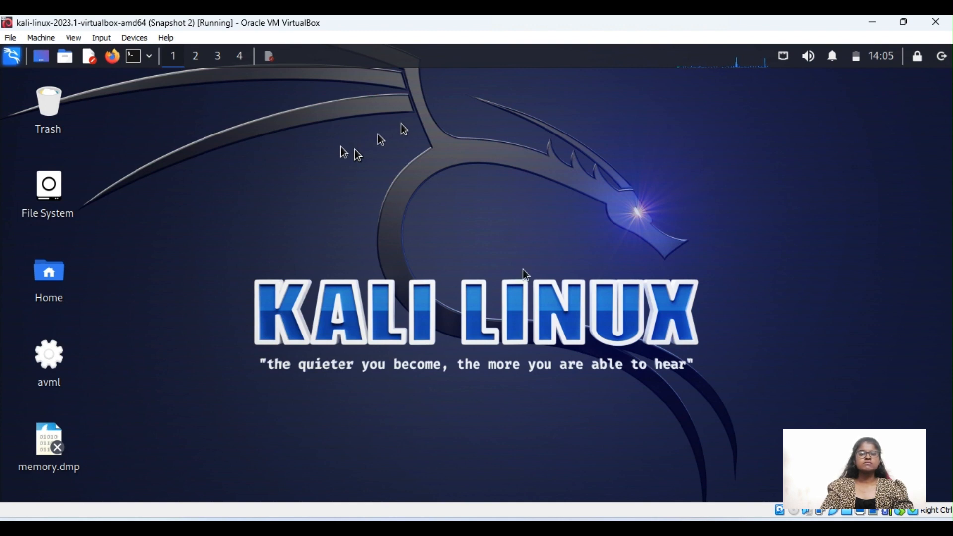
pyautogui.moveTo(400, 208)
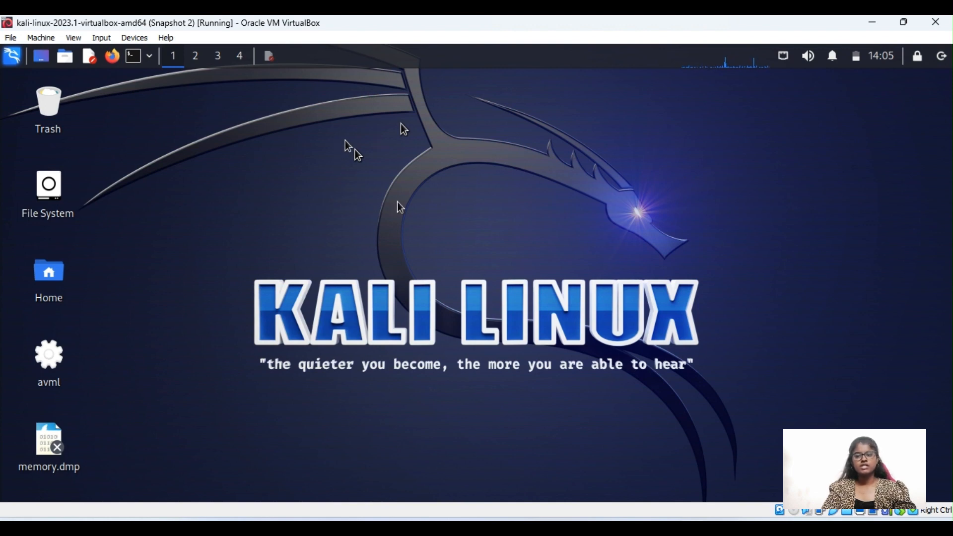
pyautogui.moveTo(524, 275)
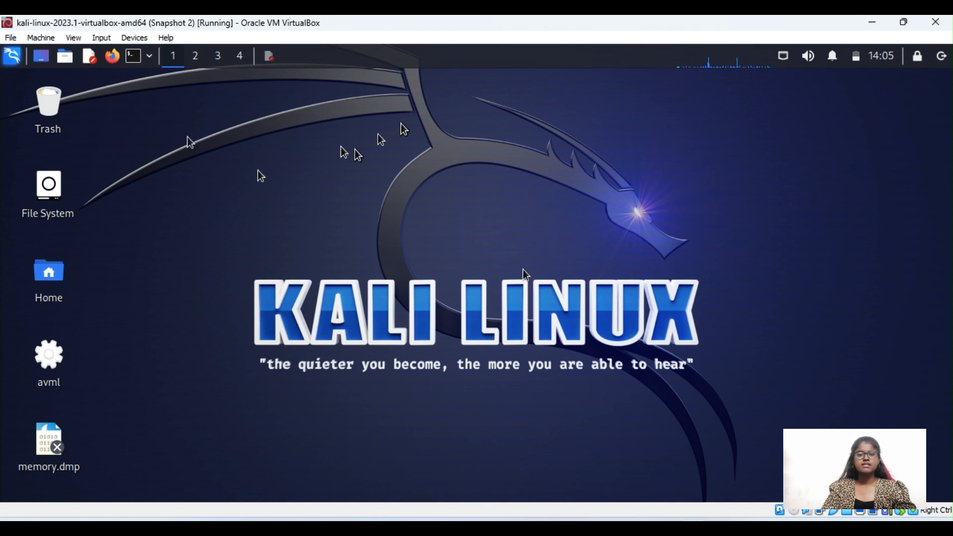
pyautogui.moveTo(172, 83)
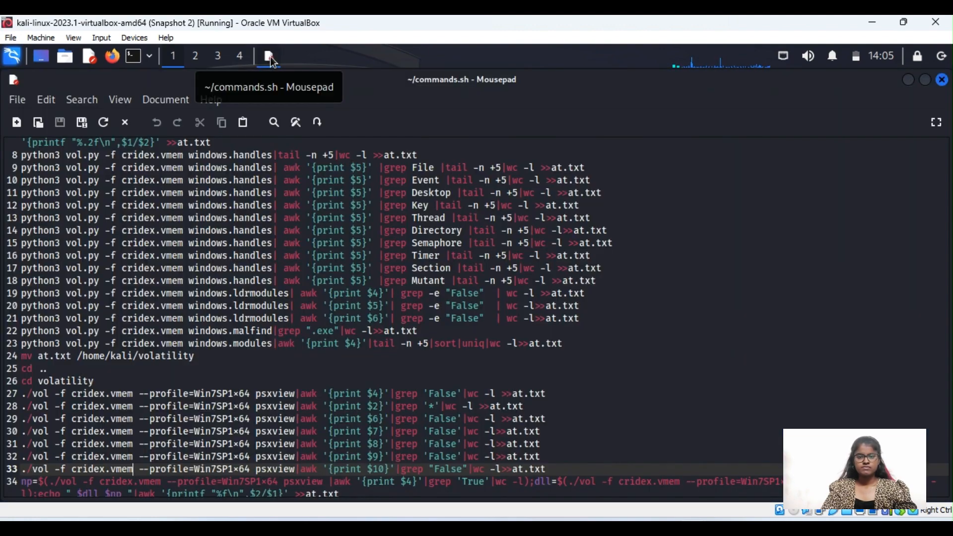
pyautogui.moveTo(257, 188)
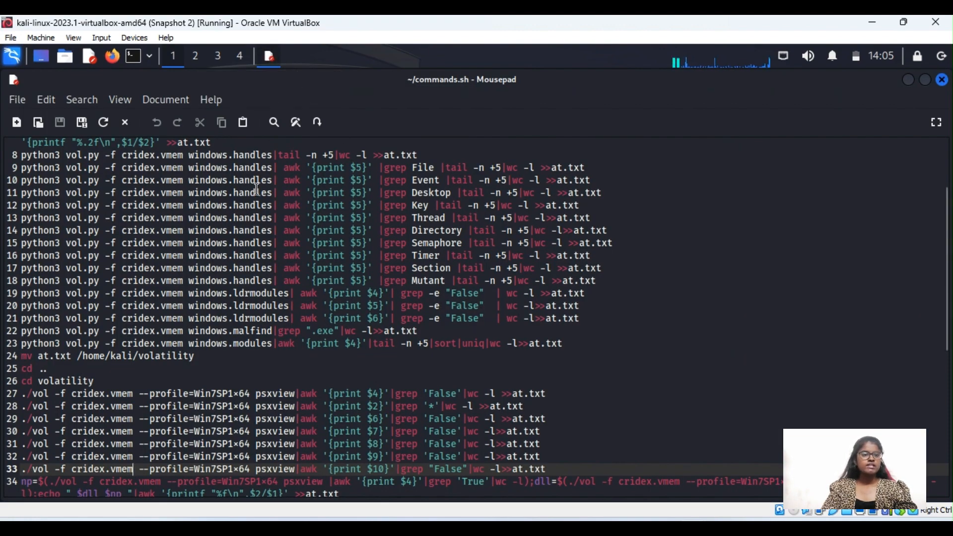
# Scroll through commands.sh to review the psxview, svcscan and callbacks Volatility commands
pyautogui.scroll(3)
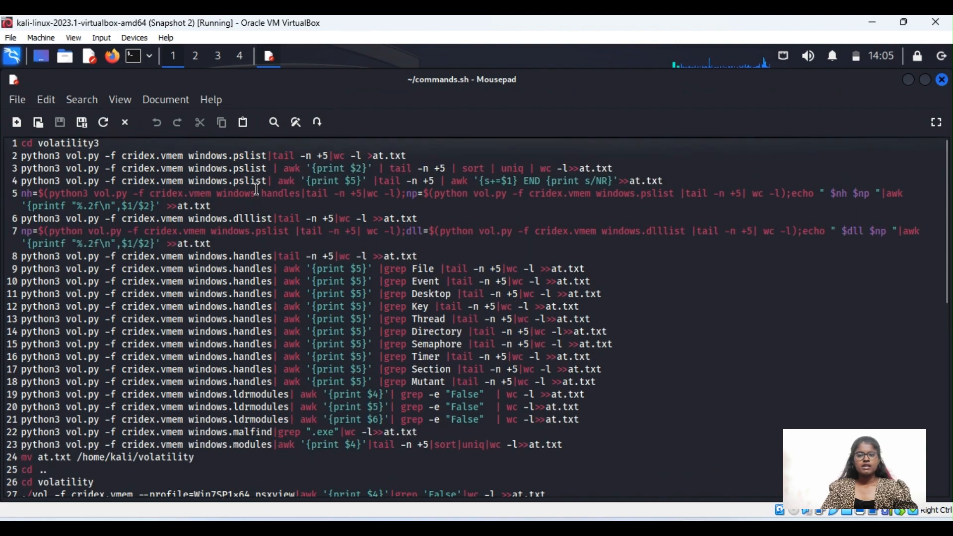
pyautogui.scroll(-3)
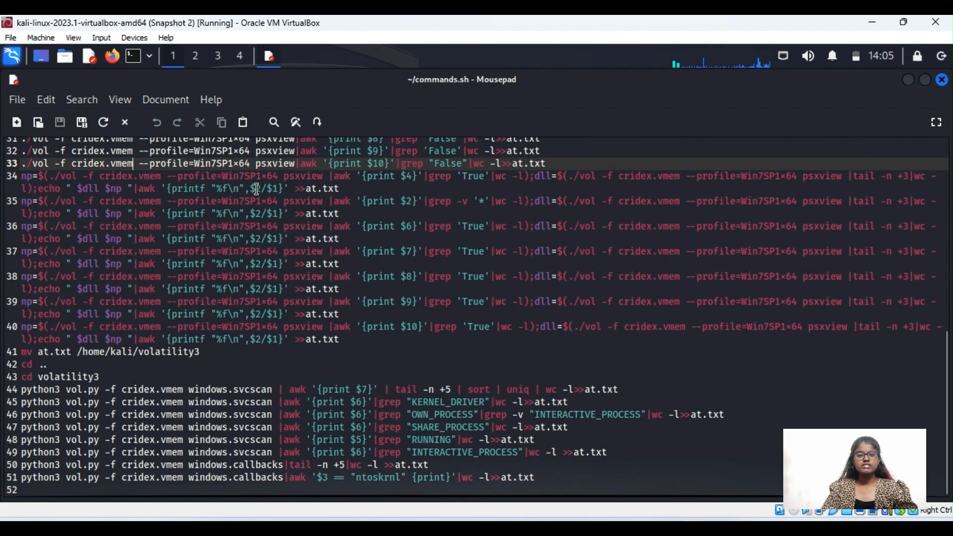
pyautogui.moveTo(895, 83)
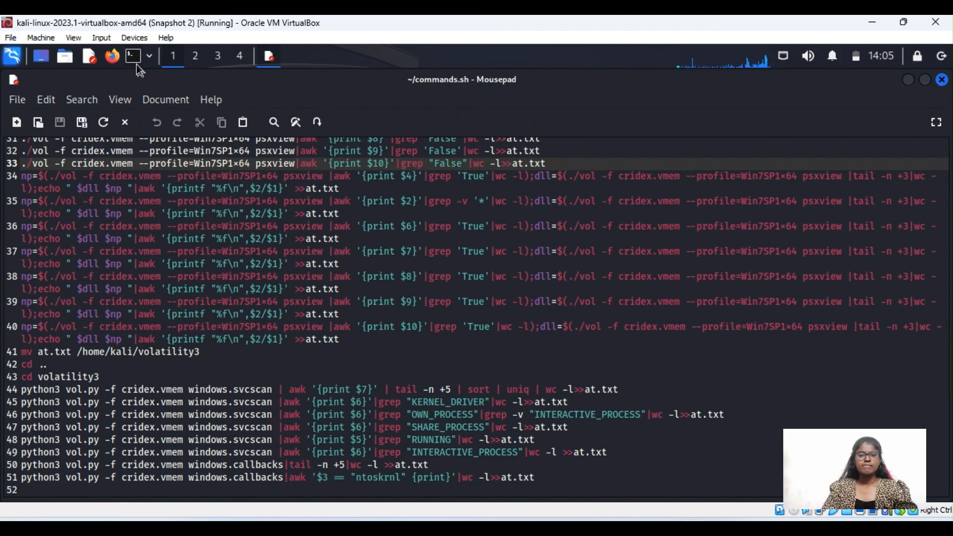
pyautogui.scroll(3)
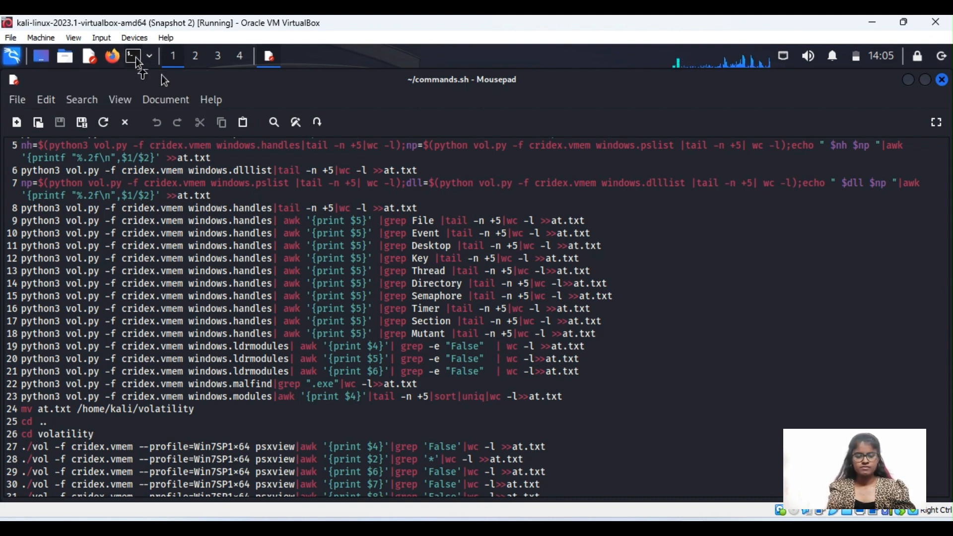
# In a new Kali terminal, cd into volatility3 and open modified_data.txt
pyautogui.click(132, 55)
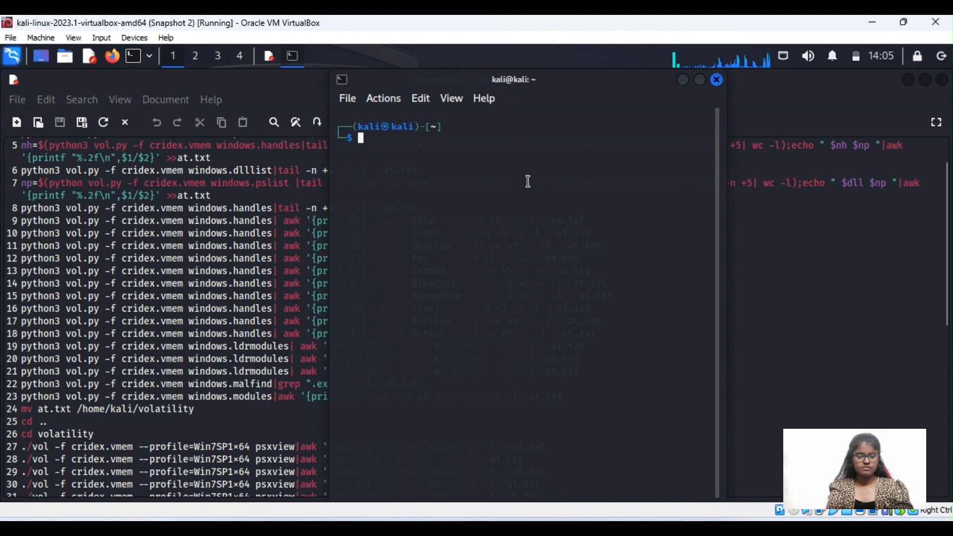
pyautogui.write('cd volatility3')
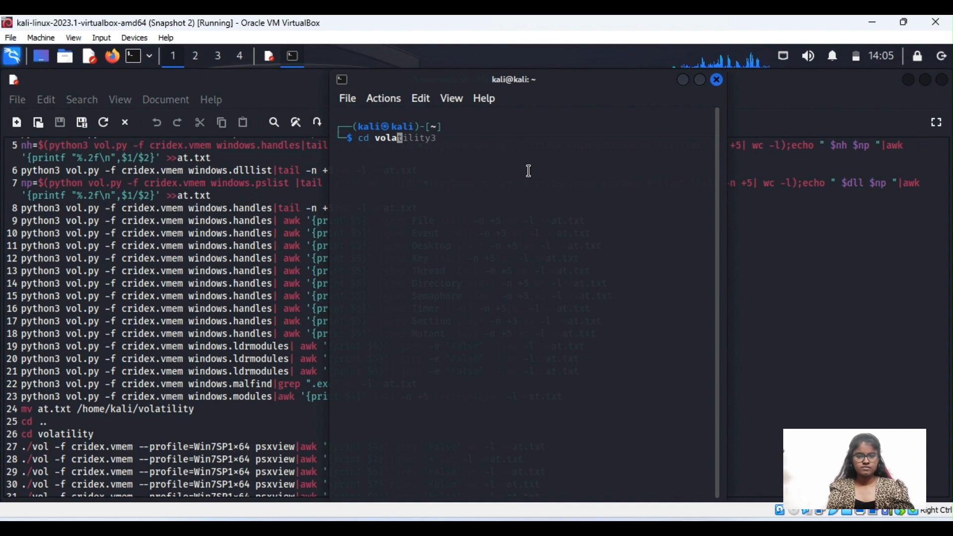
pyautogui.press('Return')
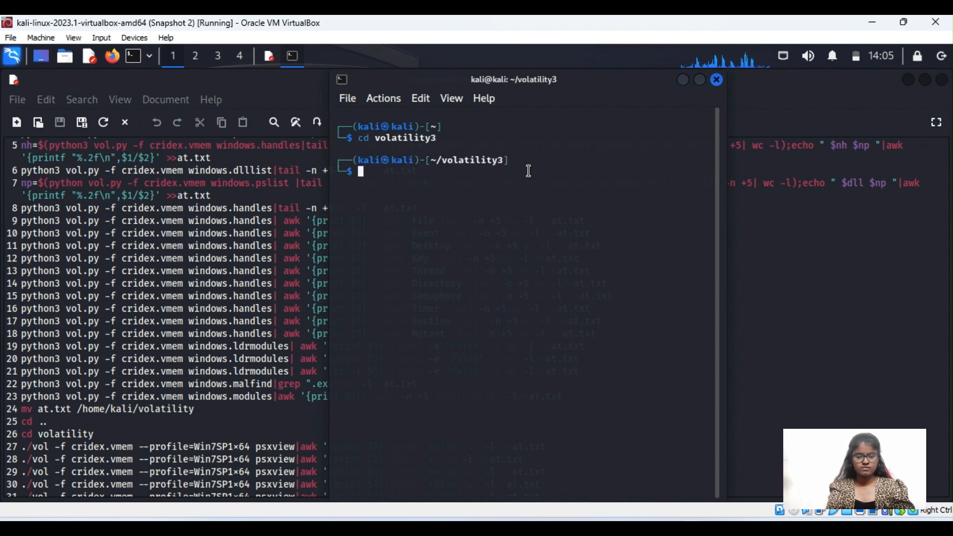
pyautogui.write('open modified_data.txt')
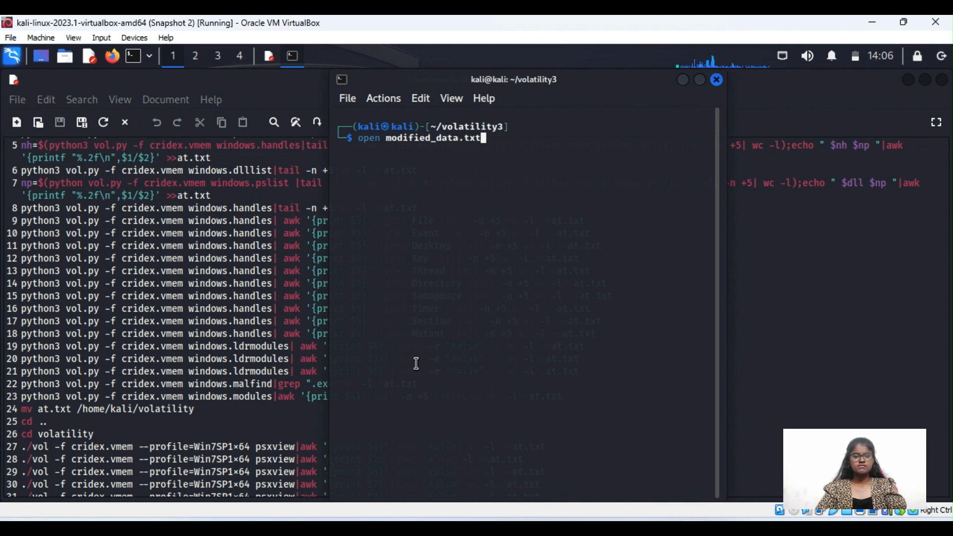
pyautogui.press('Return')
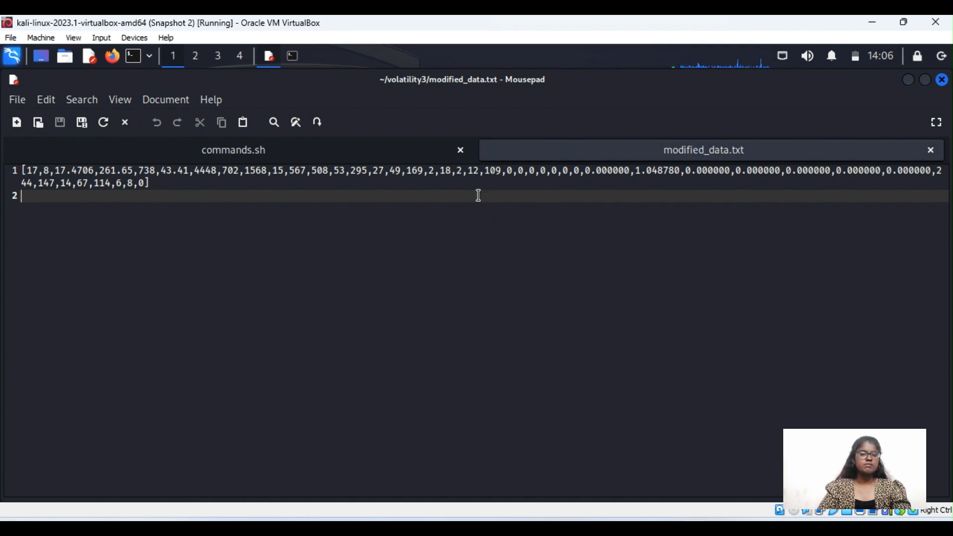
pyautogui.moveTo(378, 188)
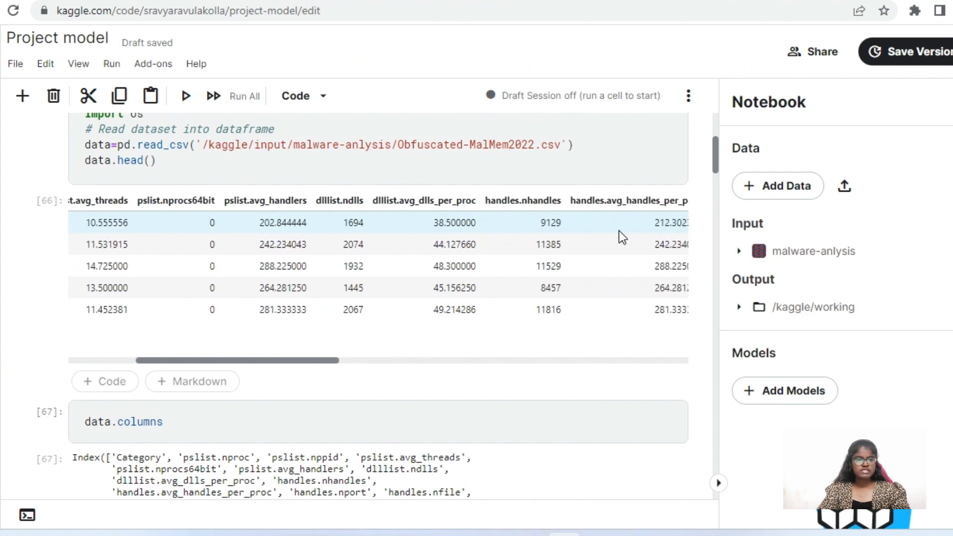
pyautogui.hscroll(-3)
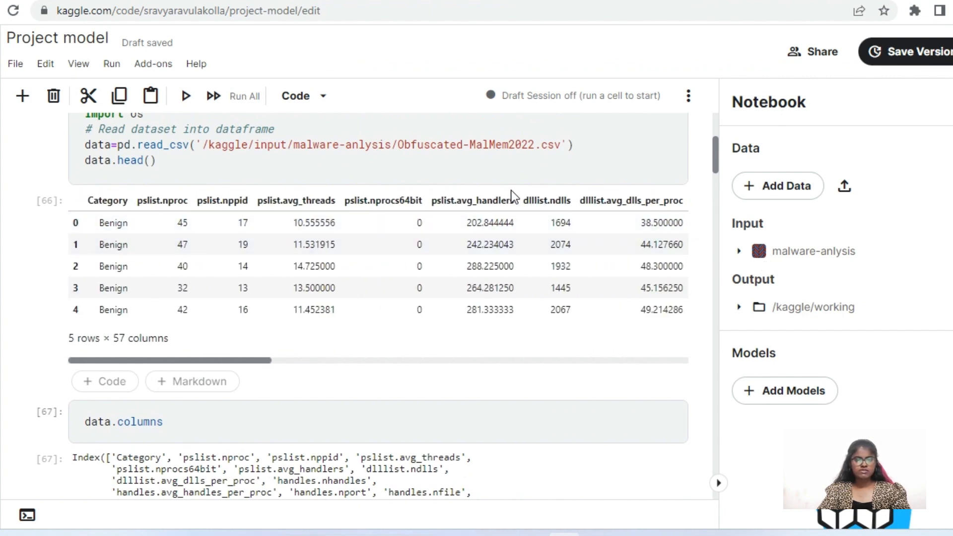
pyautogui.scroll(3)
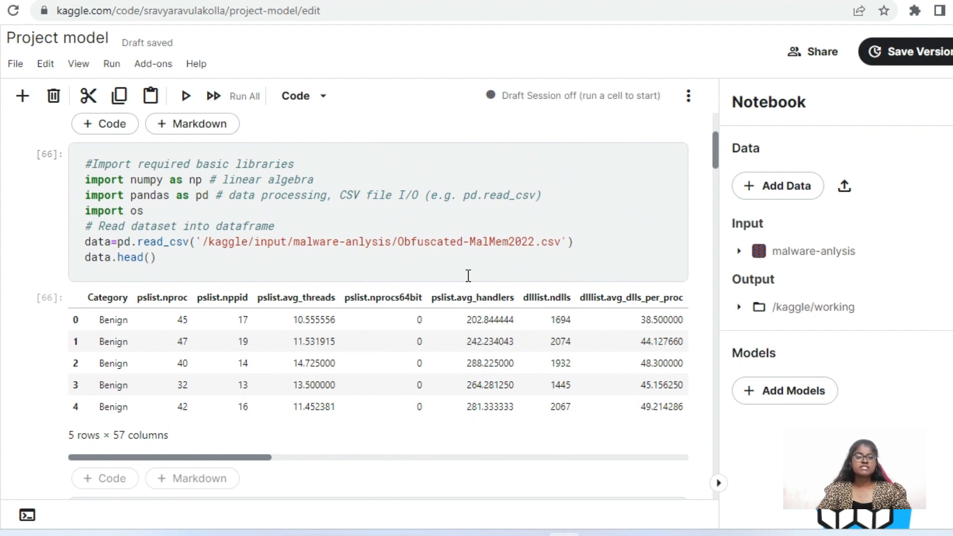
pyautogui.scroll(3)
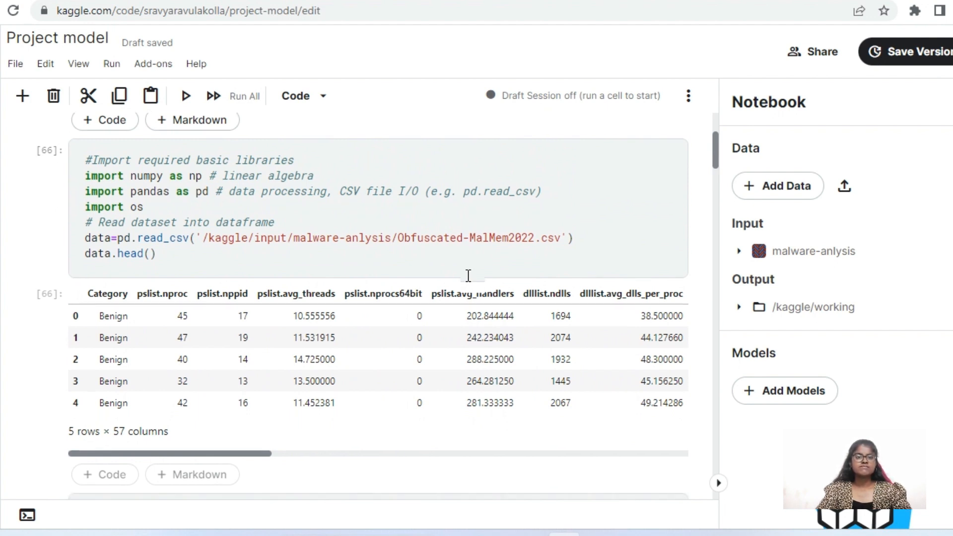
pyautogui.scroll(-3)
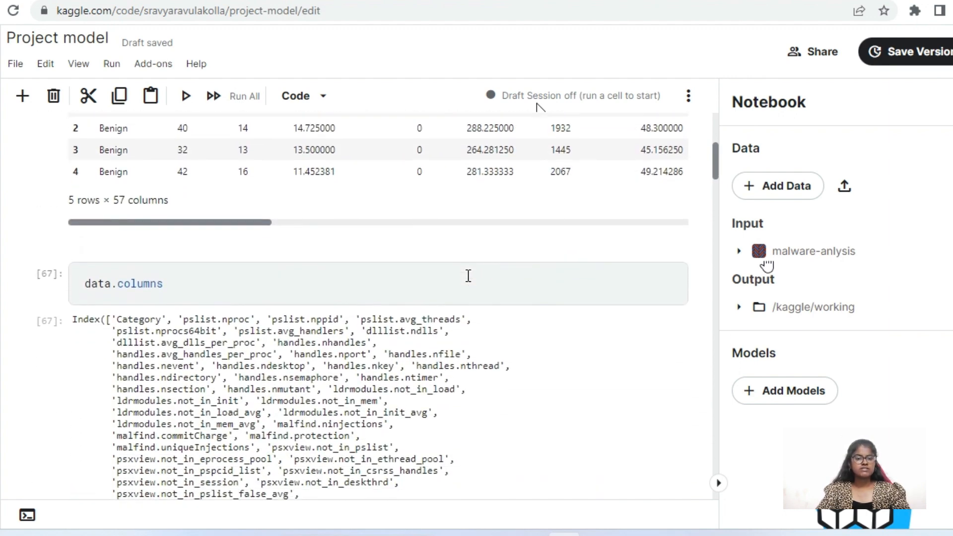
pyautogui.scroll(3)
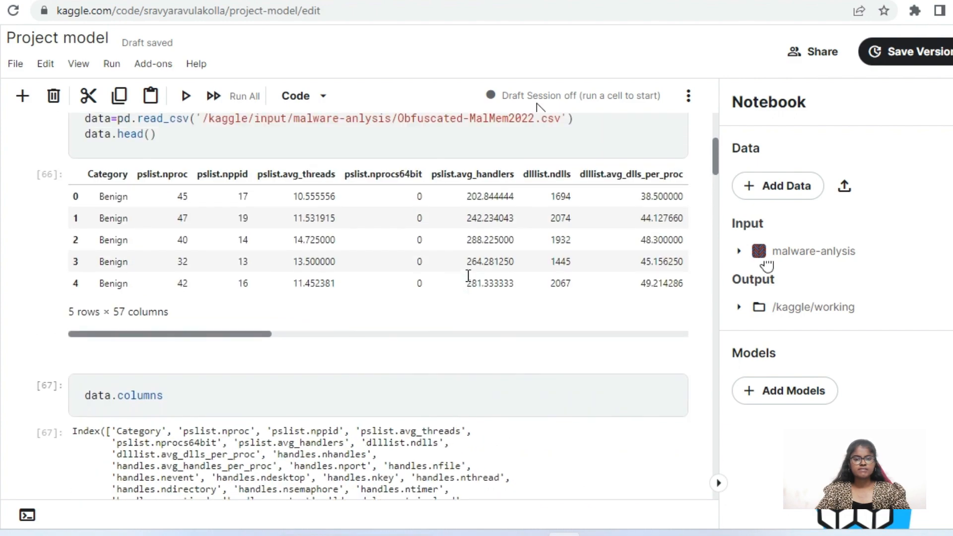
pyautogui.scroll(-3)
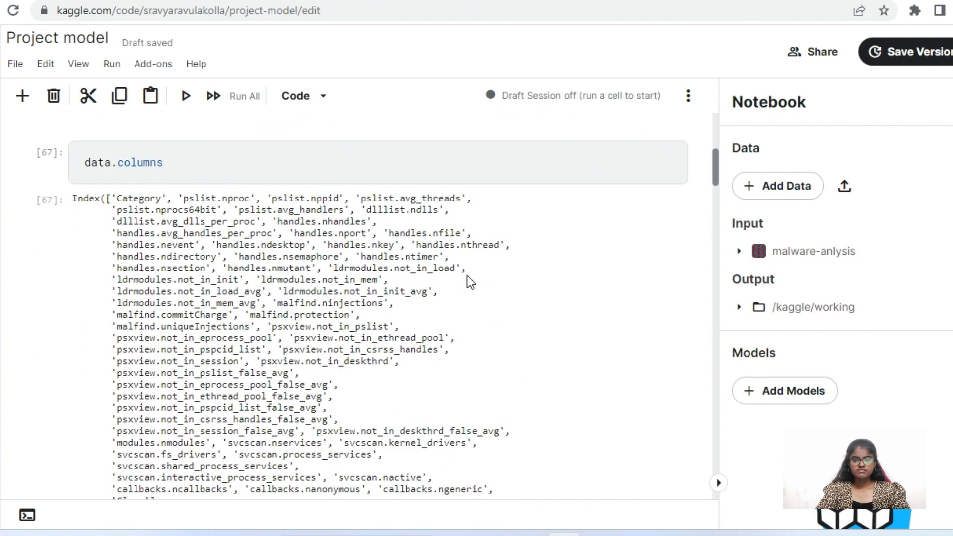
pyautogui.scroll(-3)
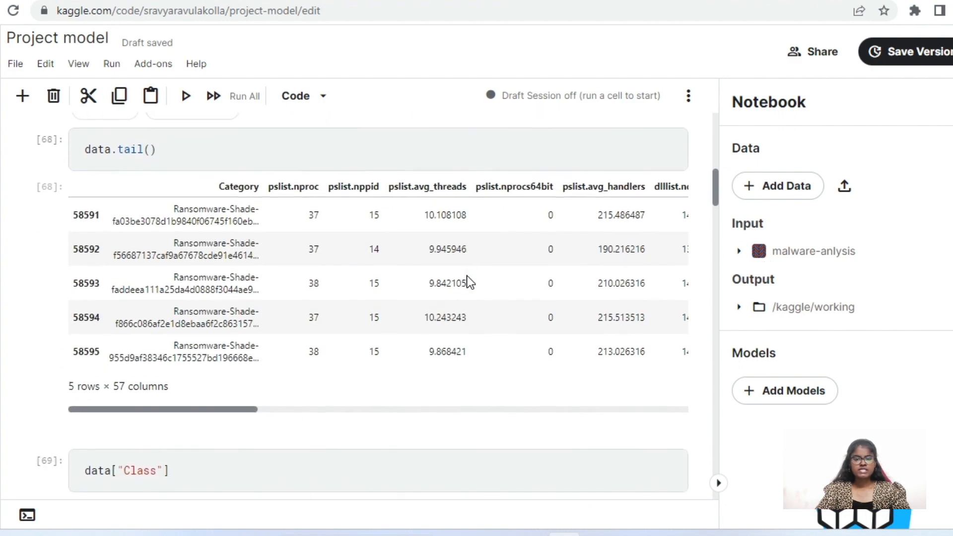
pyautogui.scroll(-3)
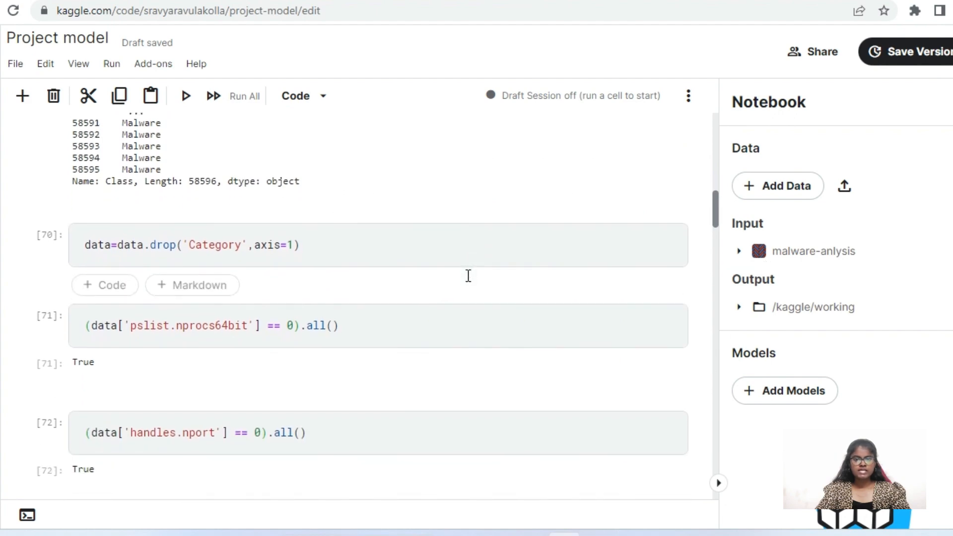
pyautogui.scroll(-3)
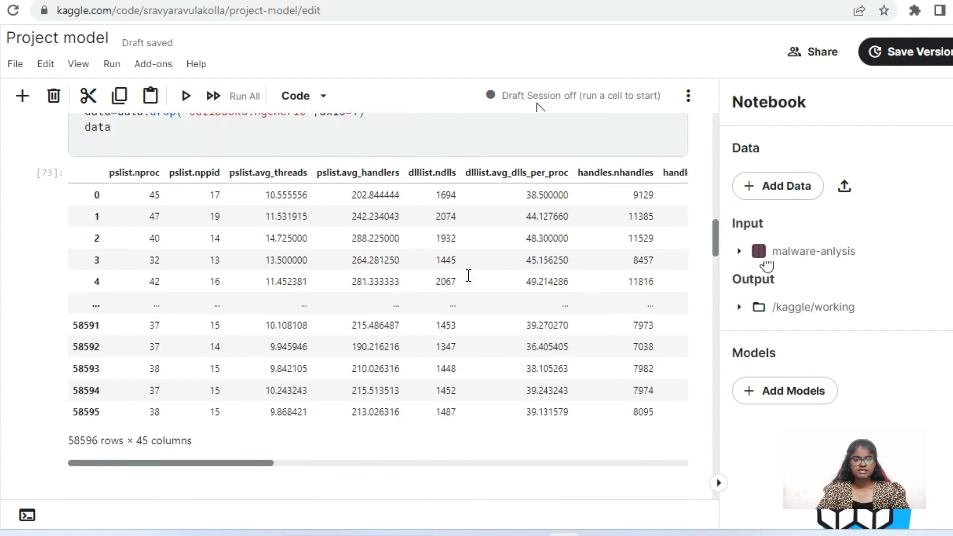
pyautogui.scroll(-3)
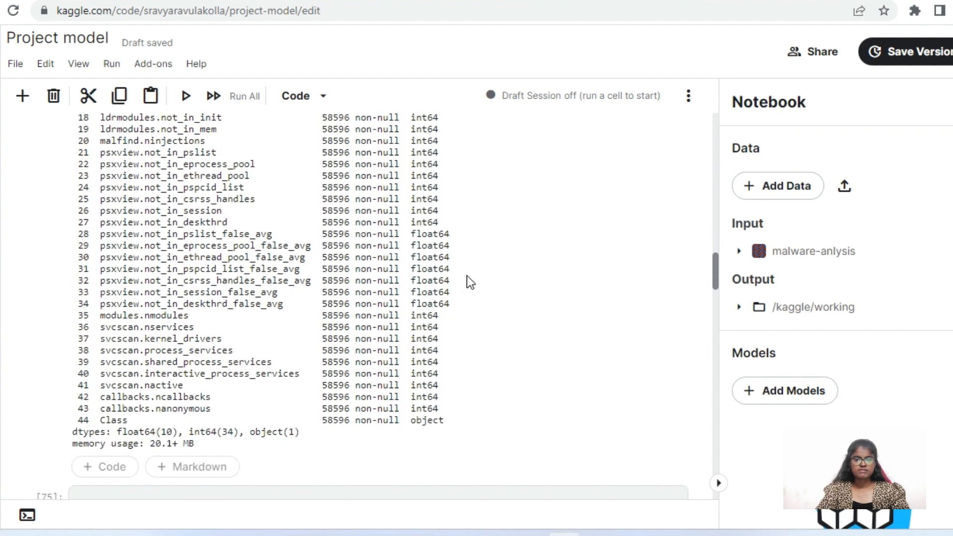
pyautogui.scroll(-3)
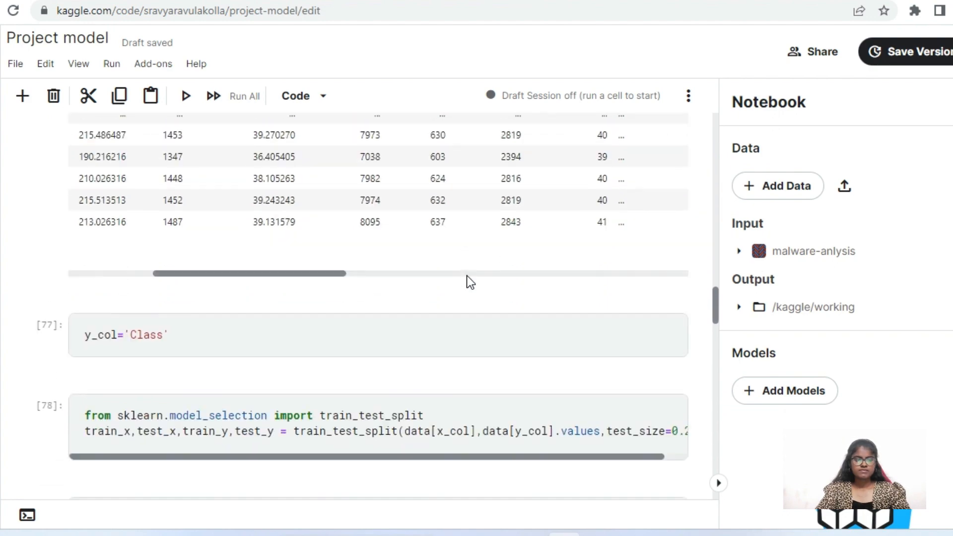
pyautogui.scroll(-3)
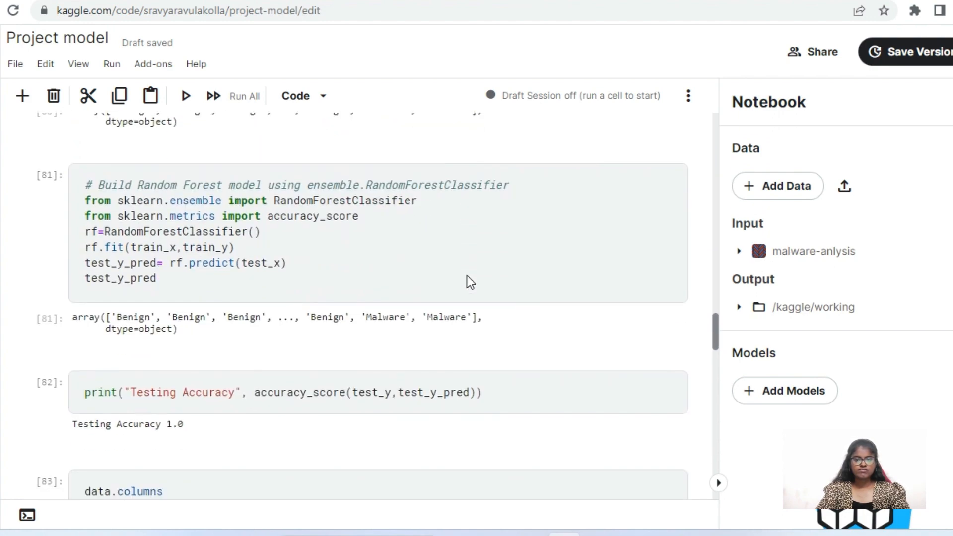
pyautogui.scroll(-3)
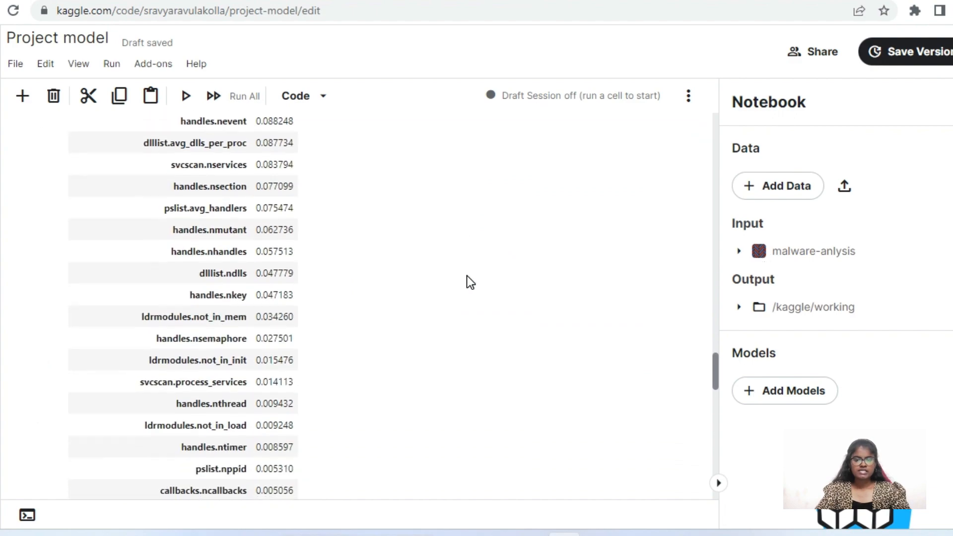
pyautogui.scroll(3)
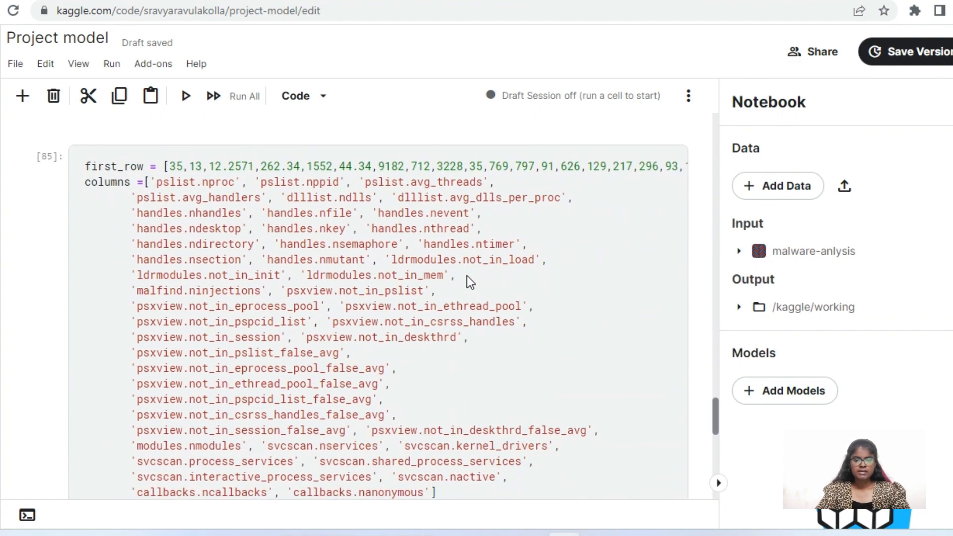
pyautogui.scroll(-3)
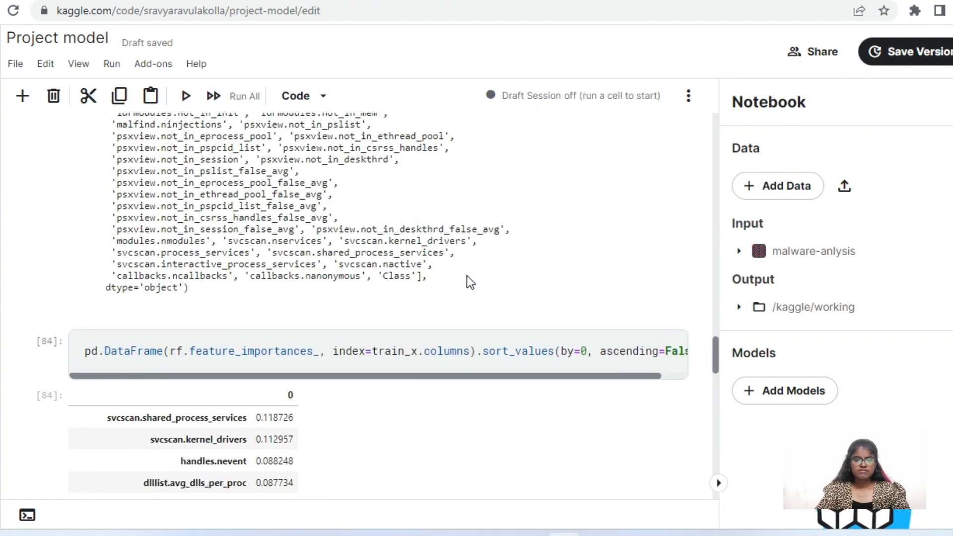
pyautogui.scroll(3)
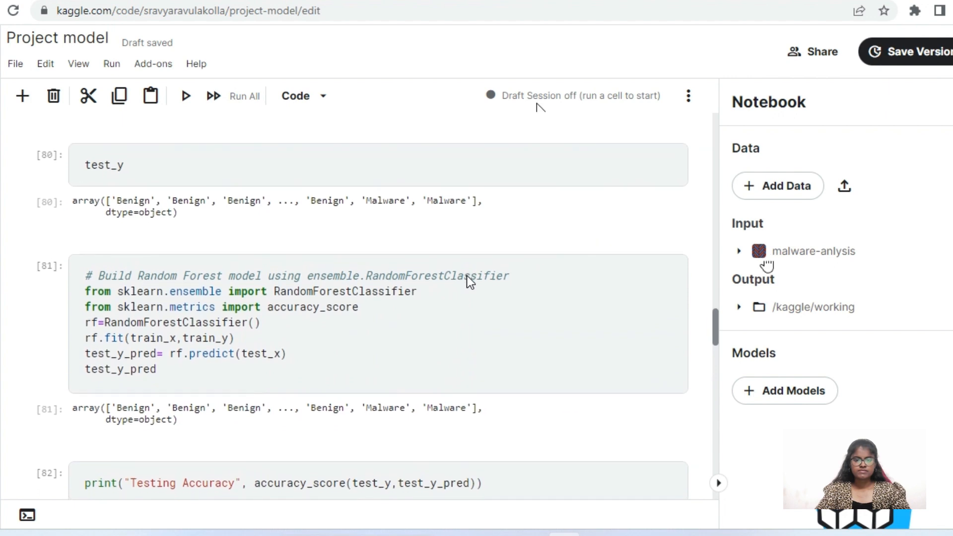
pyautogui.scroll(-3)
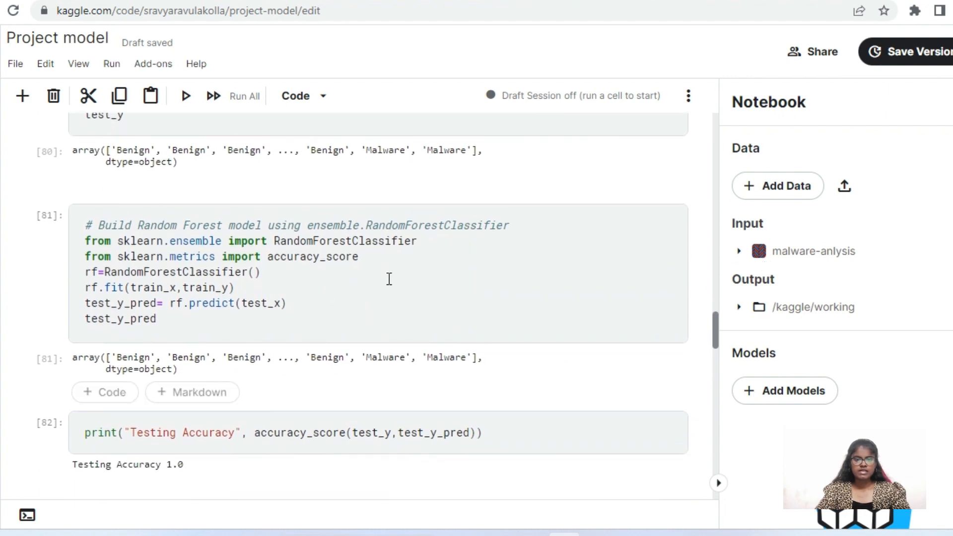
pyautogui.moveTo(471, 282)
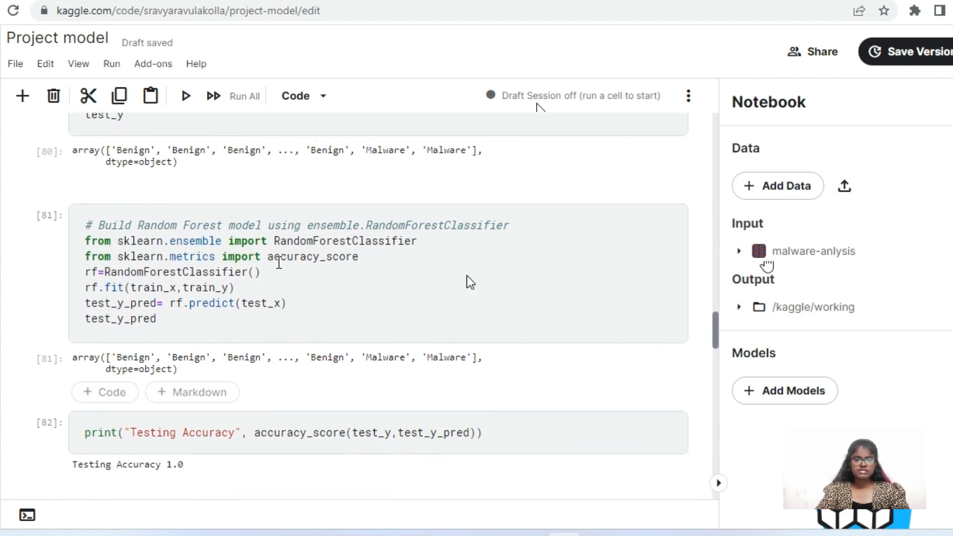
pyautogui.moveTo(272, 378)
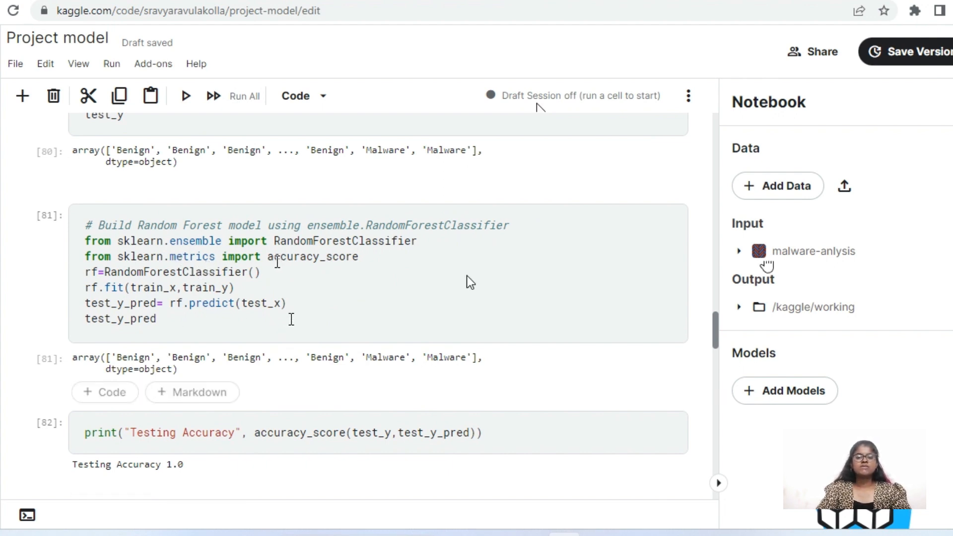
pyautogui.moveTo(398, 257)
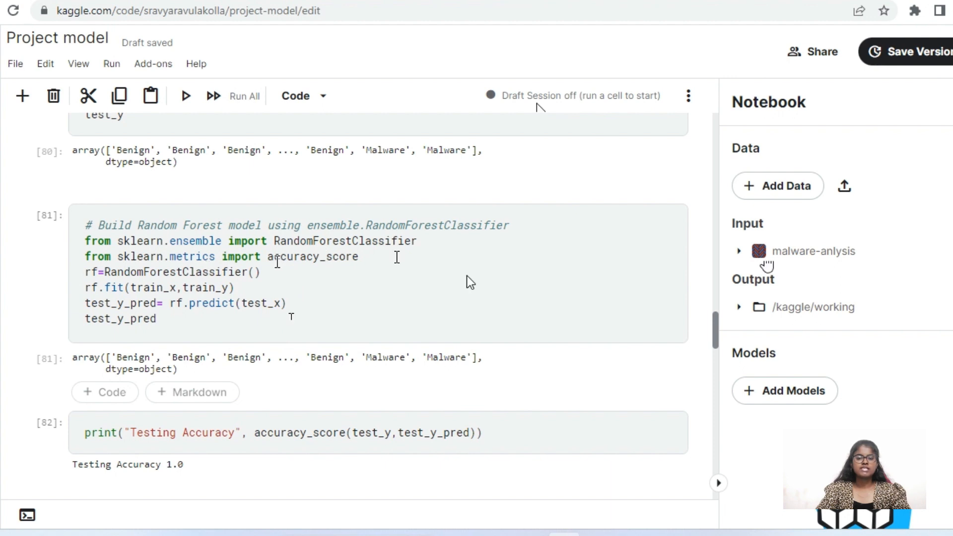
pyautogui.scroll(-3)
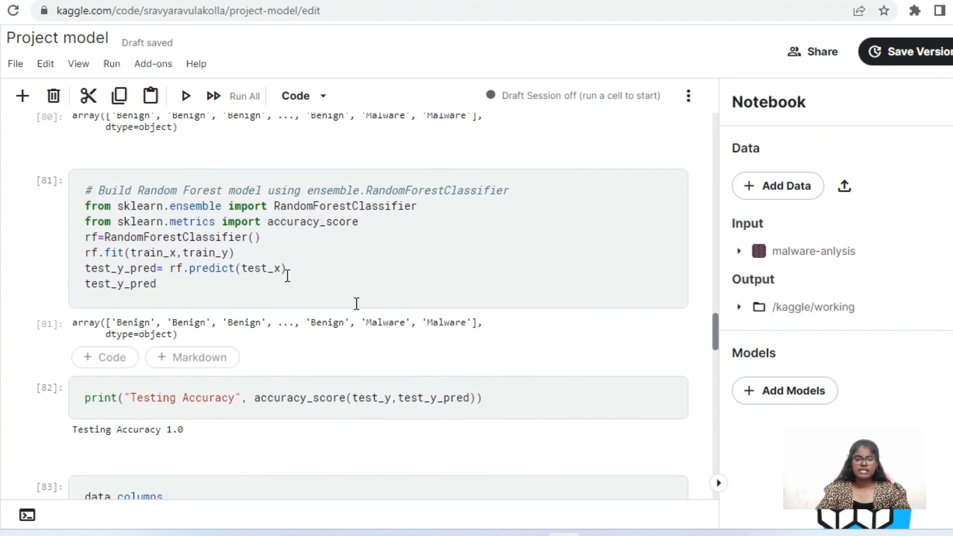
pyautogui.moveTo(766, 264)
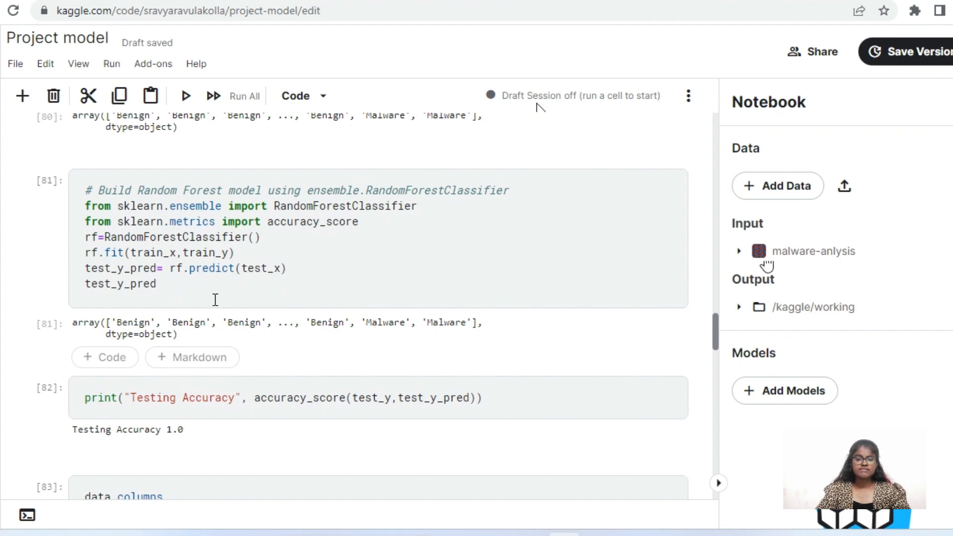
pyautogui.scroll(-3)
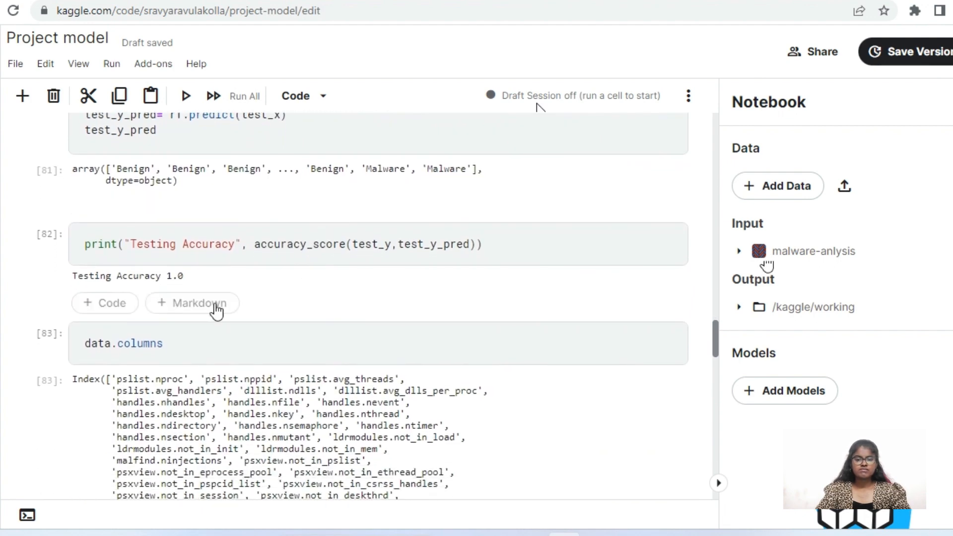
pyautogui.scroll(3)
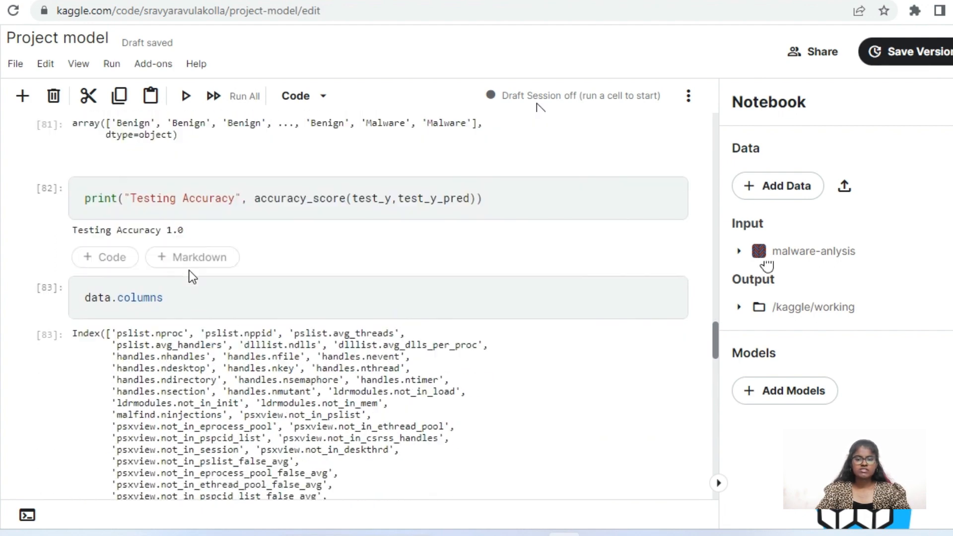
pyautogui.scroll(-3)
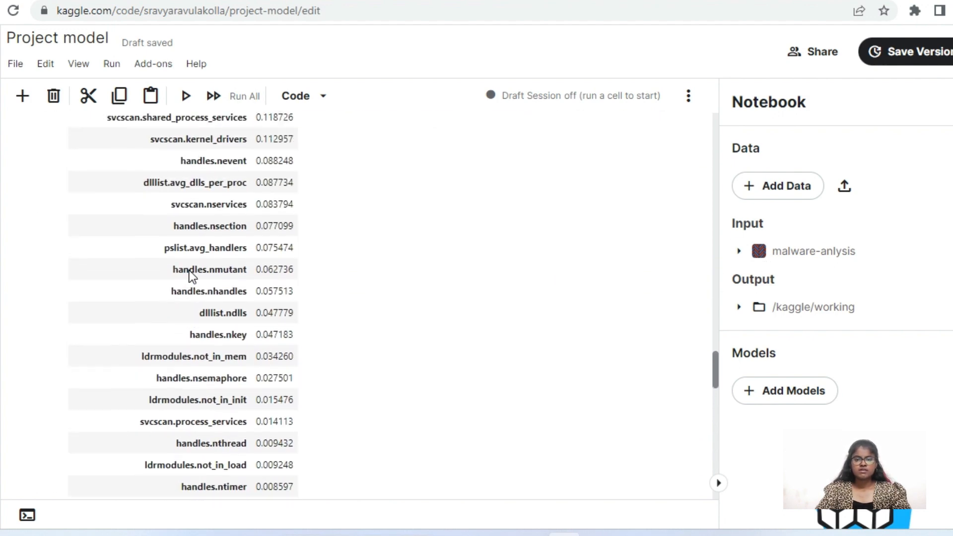
pyautogui.scroll(-3)
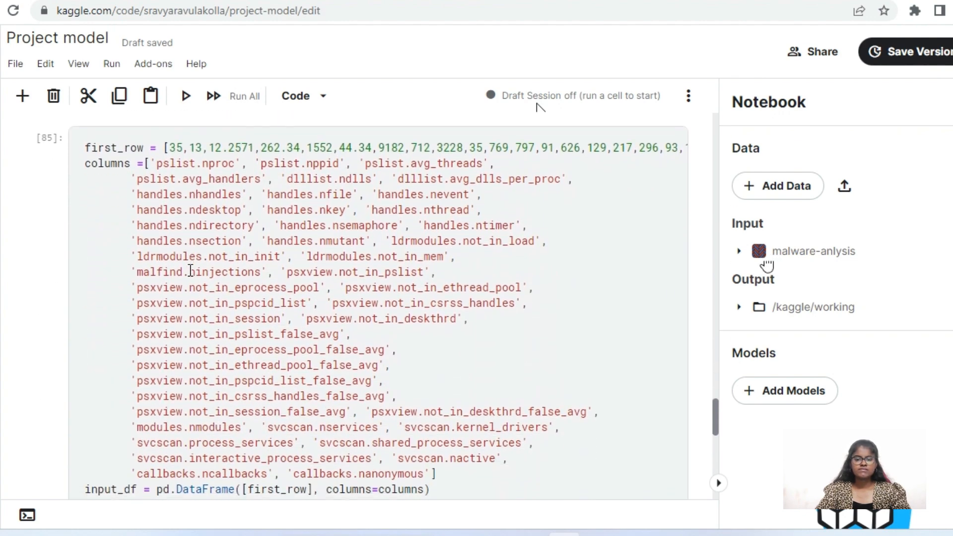
pyautogui.moveTo(166, 200)
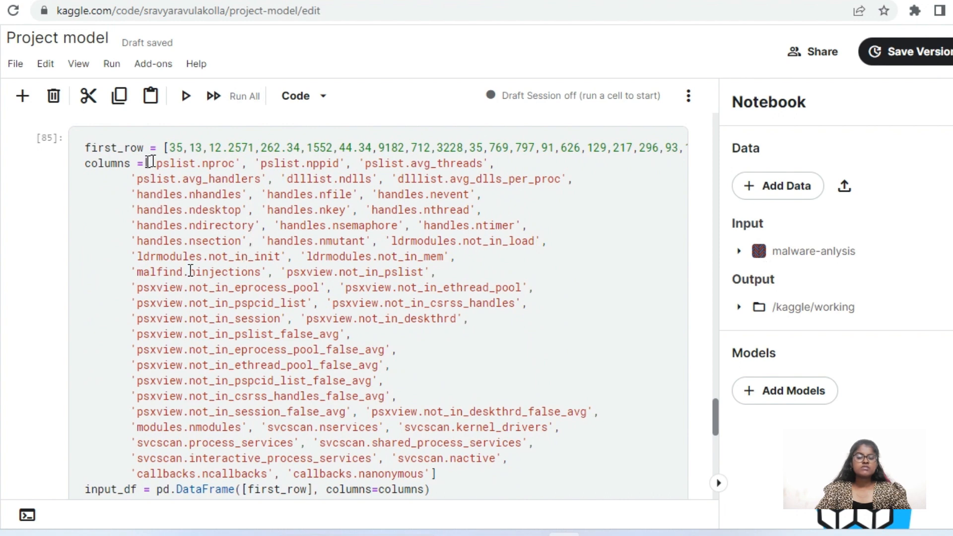
pyautogui.moveTo(766, 266)
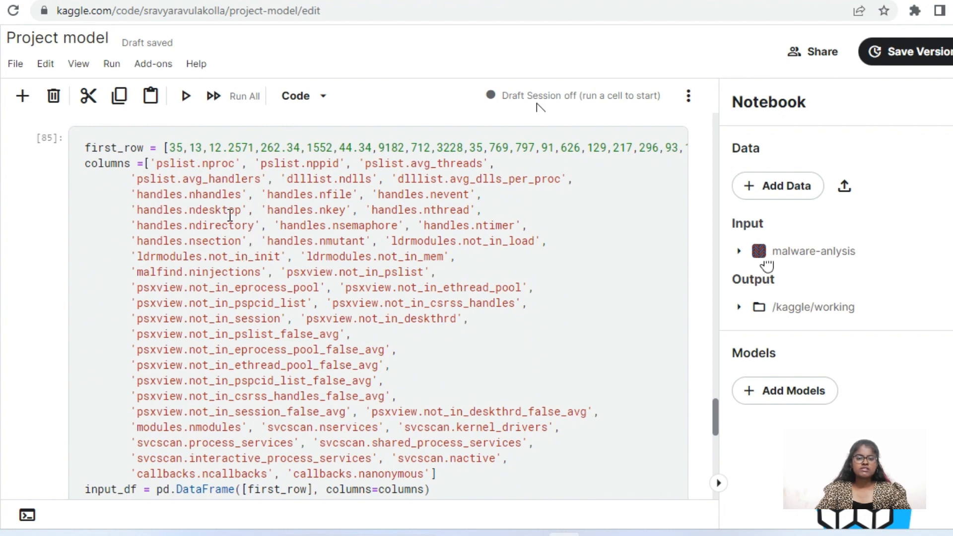
pyautogui.hscroll(3)
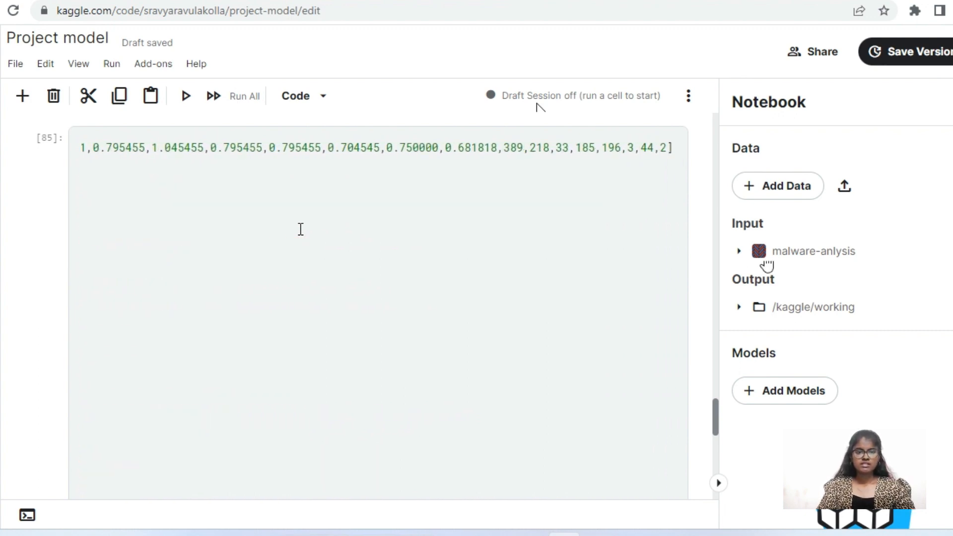
pyautogui.scroll(3)
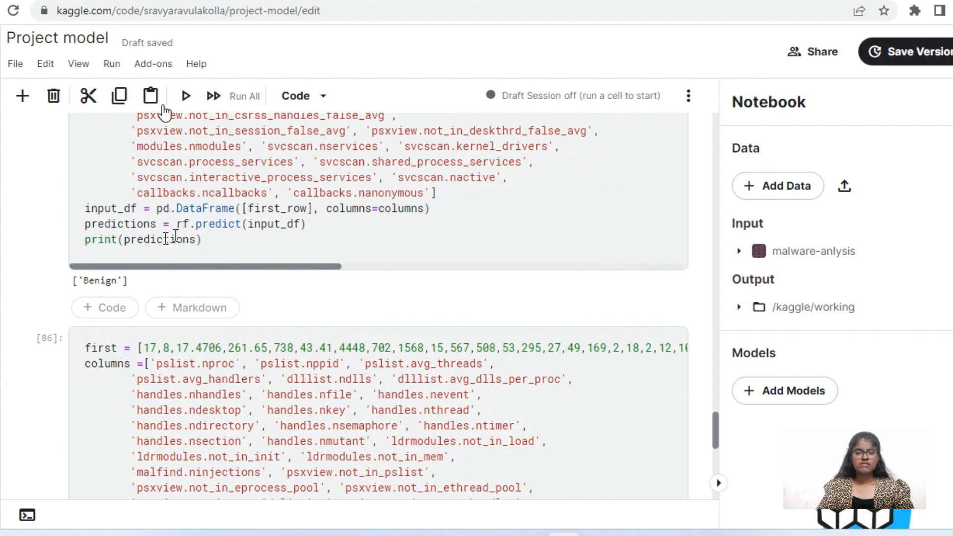
pyautogui.moveTo(129, 280)
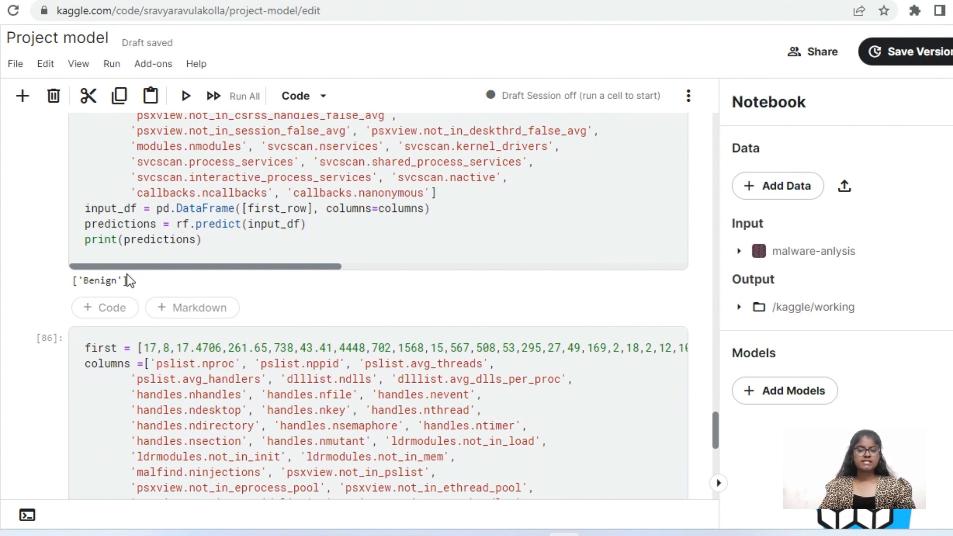
pyautogui.scroll(3)
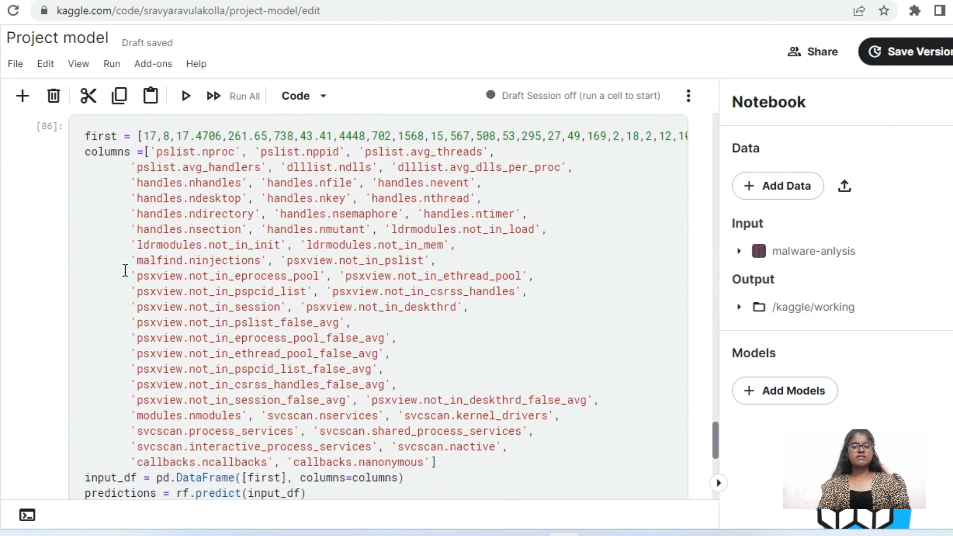
pyautogui.scroll(-3)
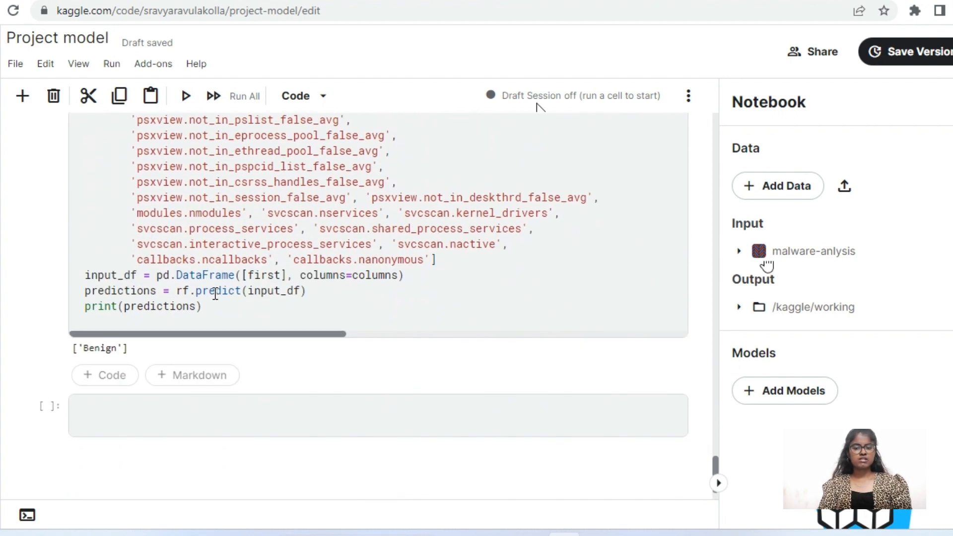
pyautogui.moveTo(121, 349)
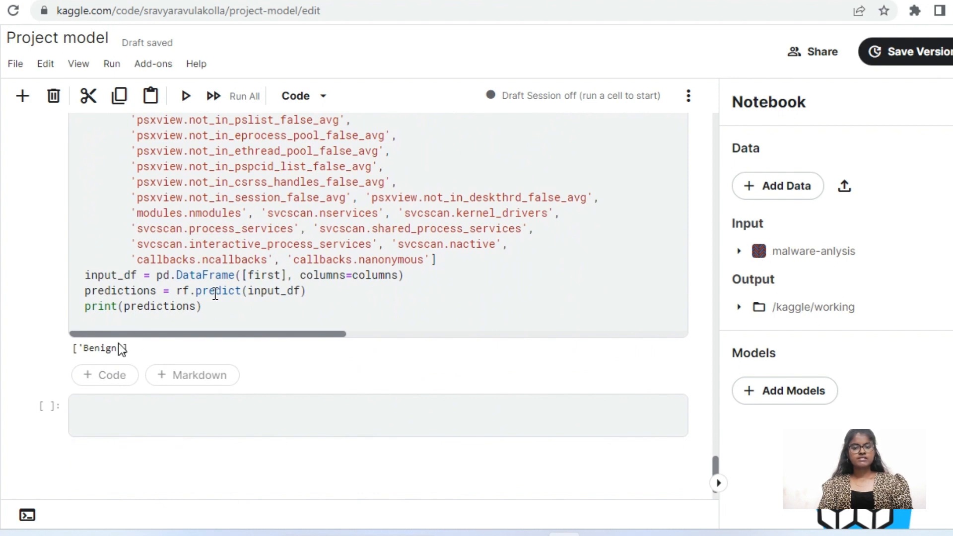